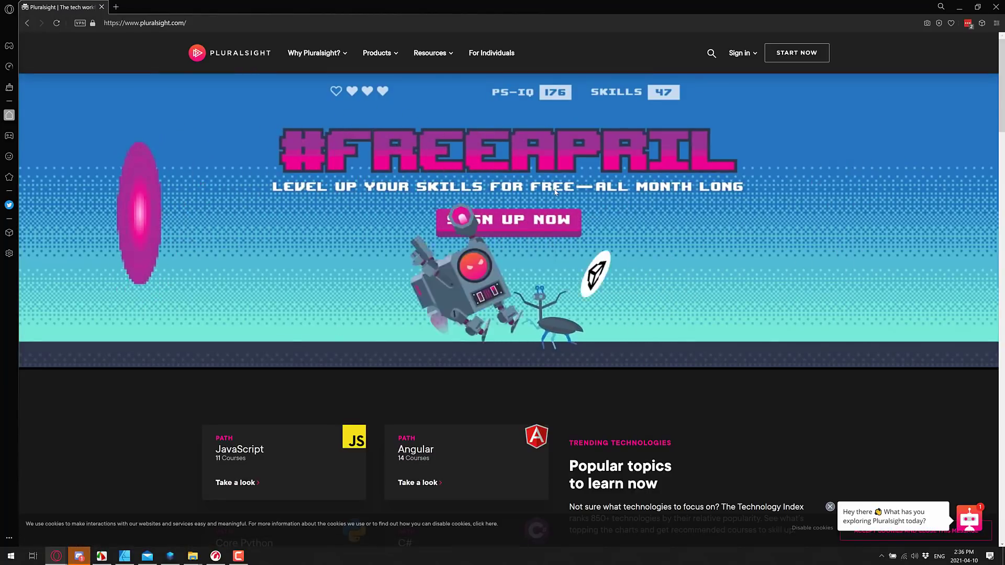
Step: Toggle the browser's full-screen mode on the Pluralsight library home
key(F11)
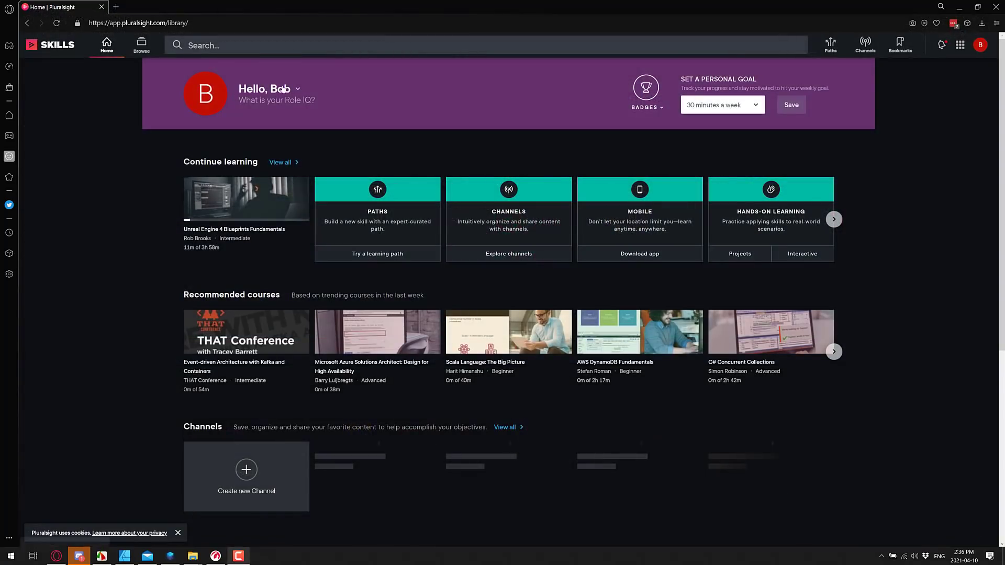
Step: Show the Skills library home page in full-screen mode
key(f11)
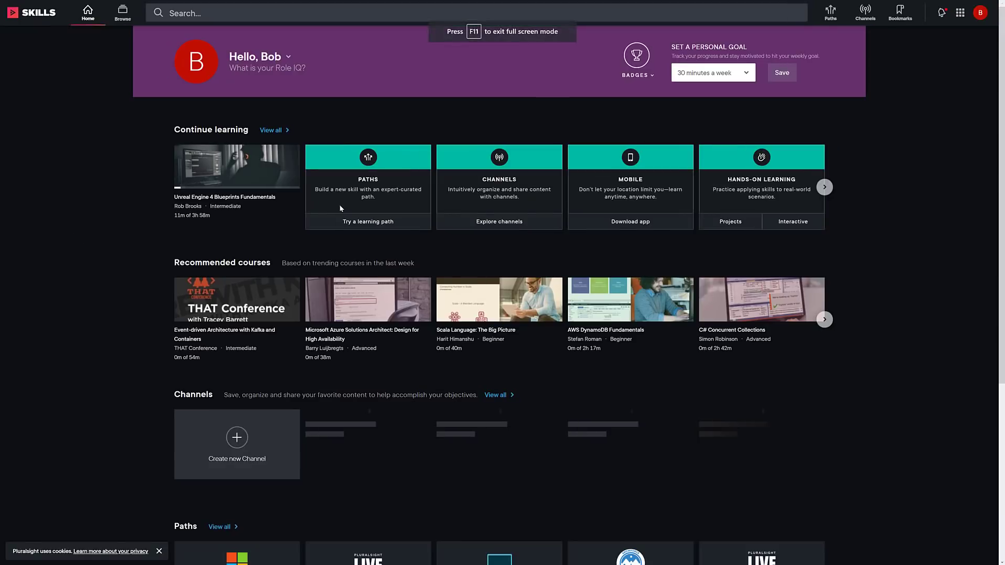
mouse_move(256, 56)
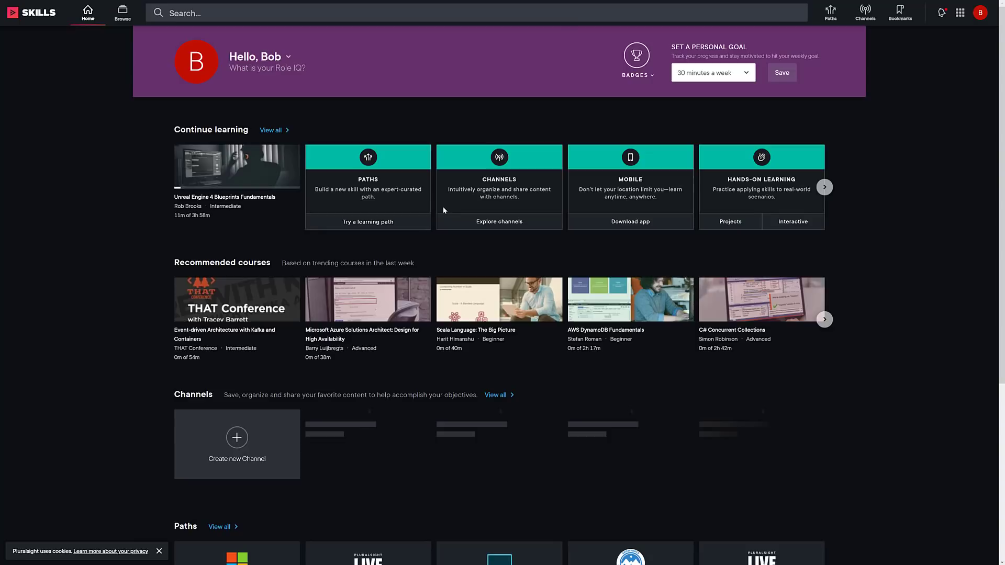
mouse_move(123, 13)
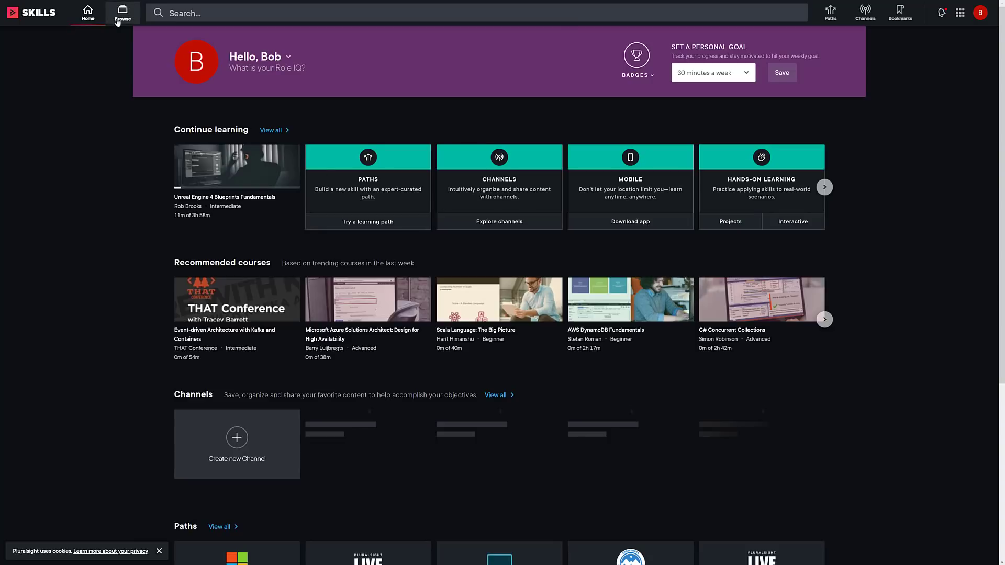
Step: Bring up the Browse catalogue of course categories from the top bar
click(121, 12)
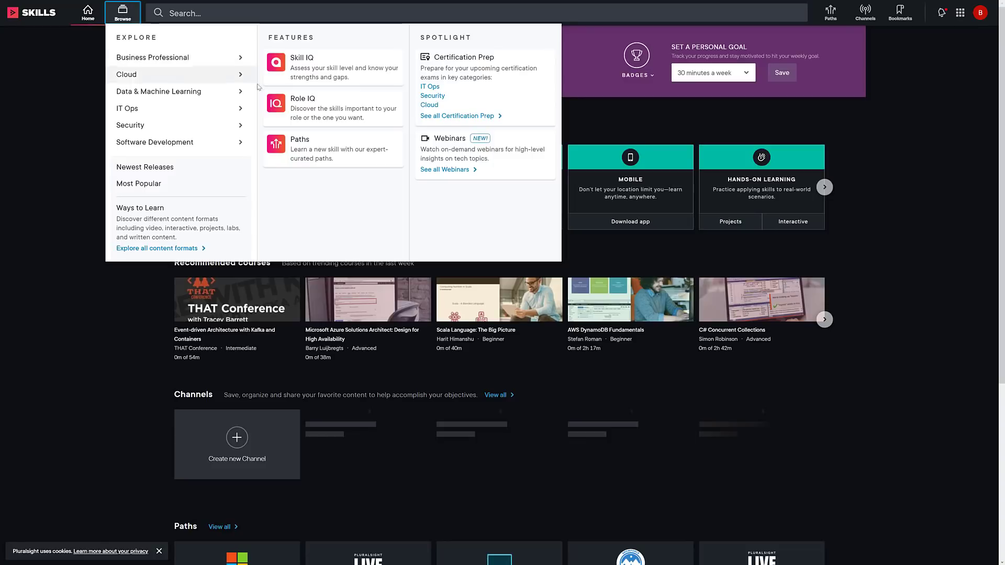
mouse_move(293, 64)
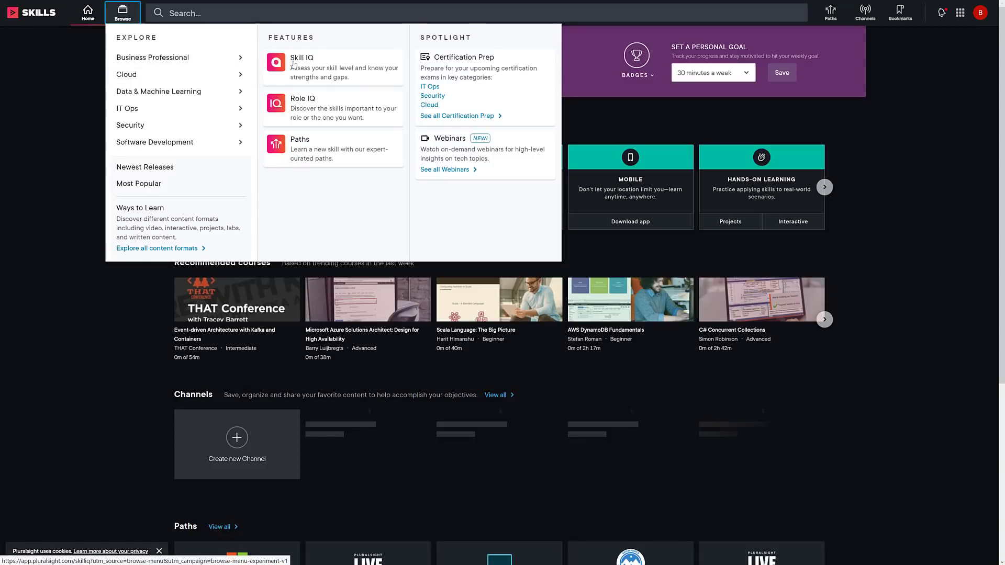
mouse_move(163, 75)
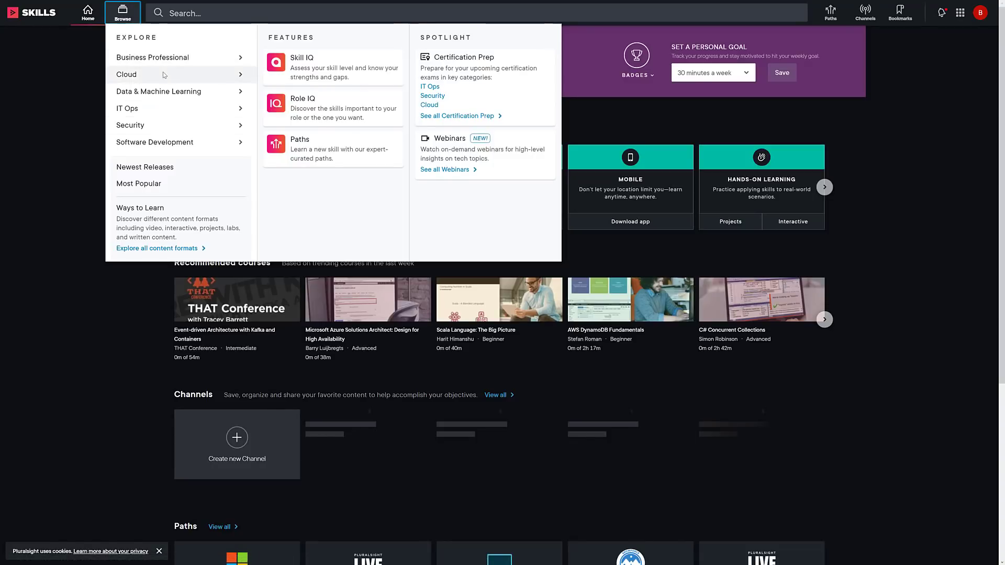
mouse_move(155, 142)
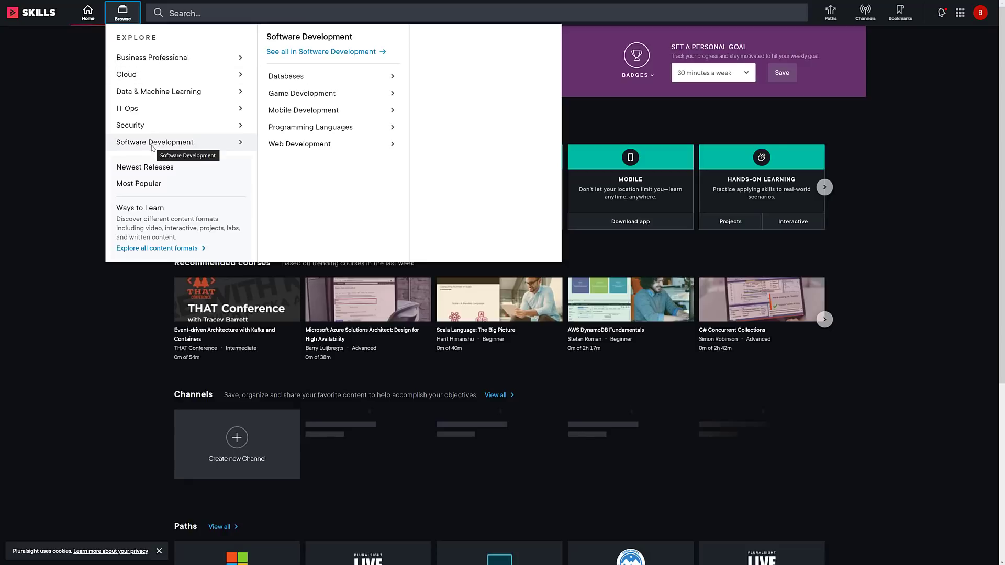
mouse_move(301, 93)
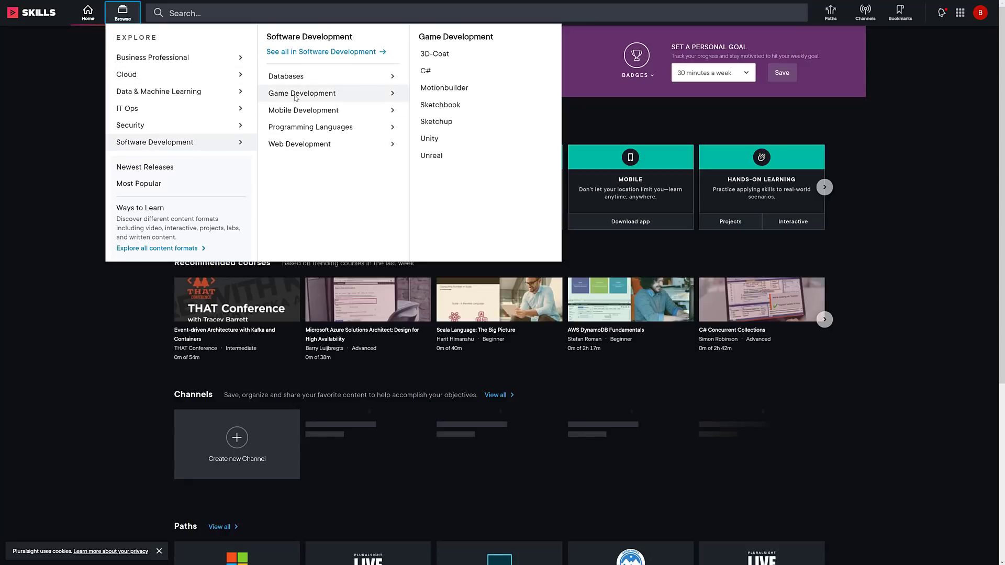
mouse_move(302, 93)
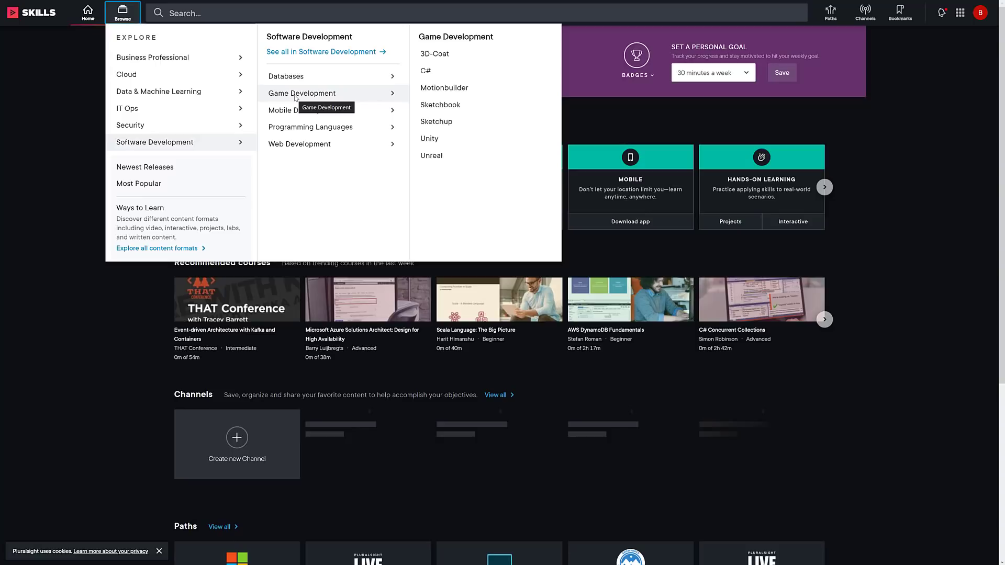
mouse_move(324, 93)
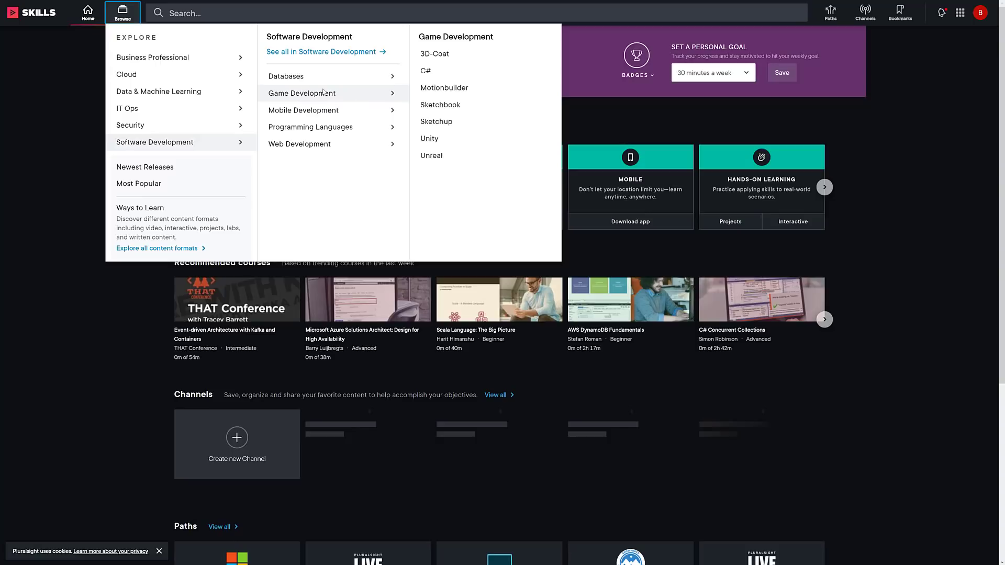
mouse_move(436, 122)
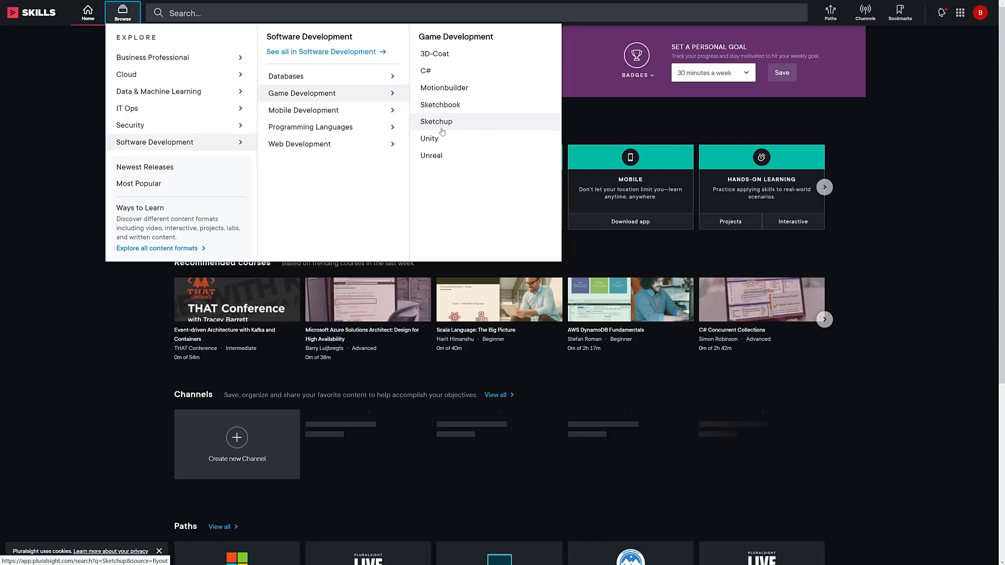
mouse_move(435, 53)
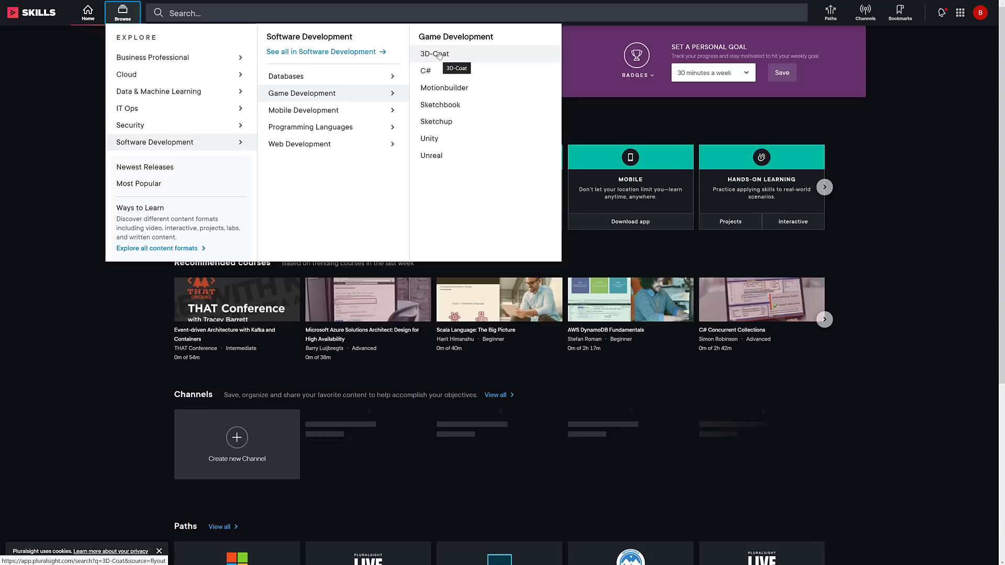
mouse_move(444, 140)
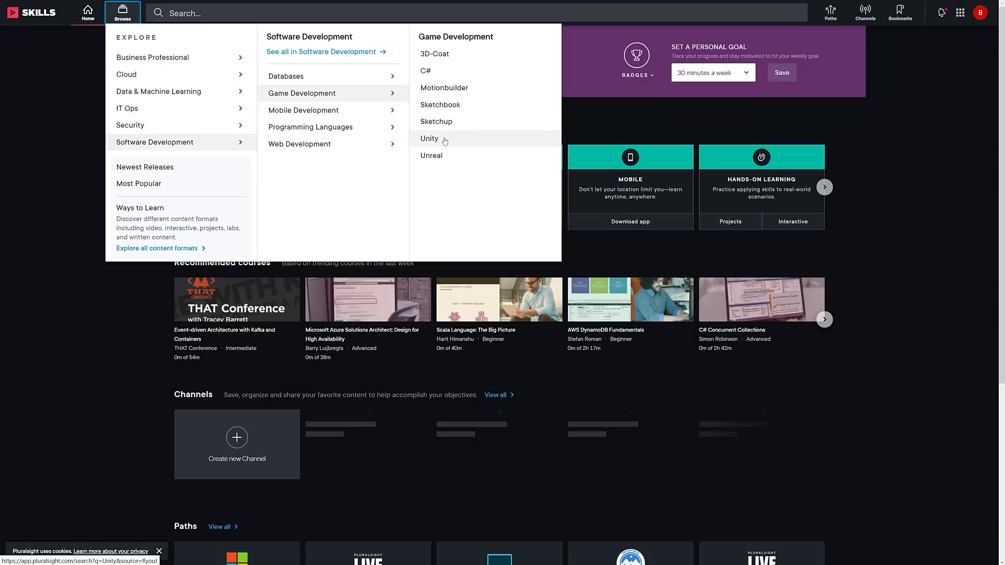
mouse_move(431, 156)
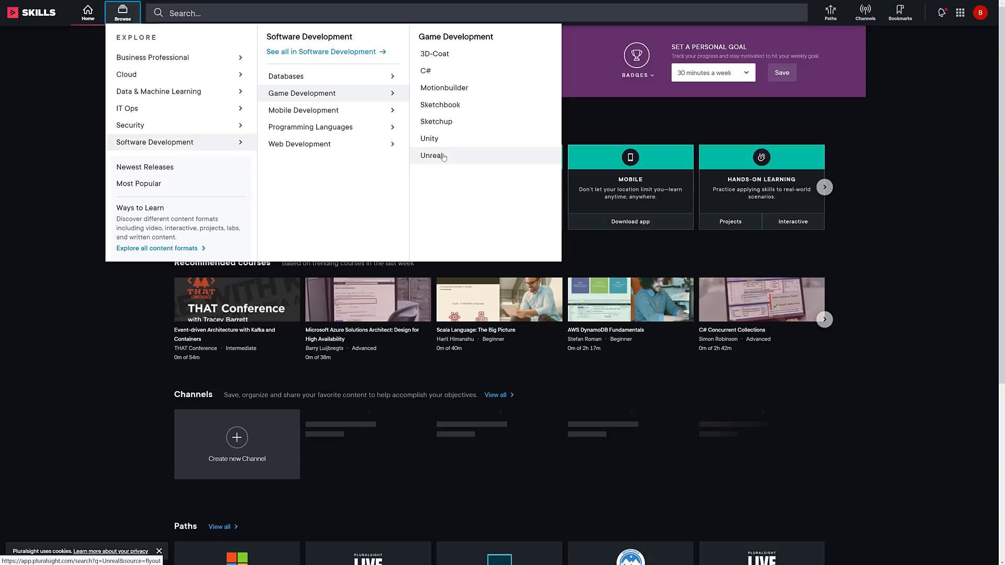
Step: List Unreal courses, switch to the 'maya rigging' suggestion and go to the Maya: Core Skills path
click(432, 156)
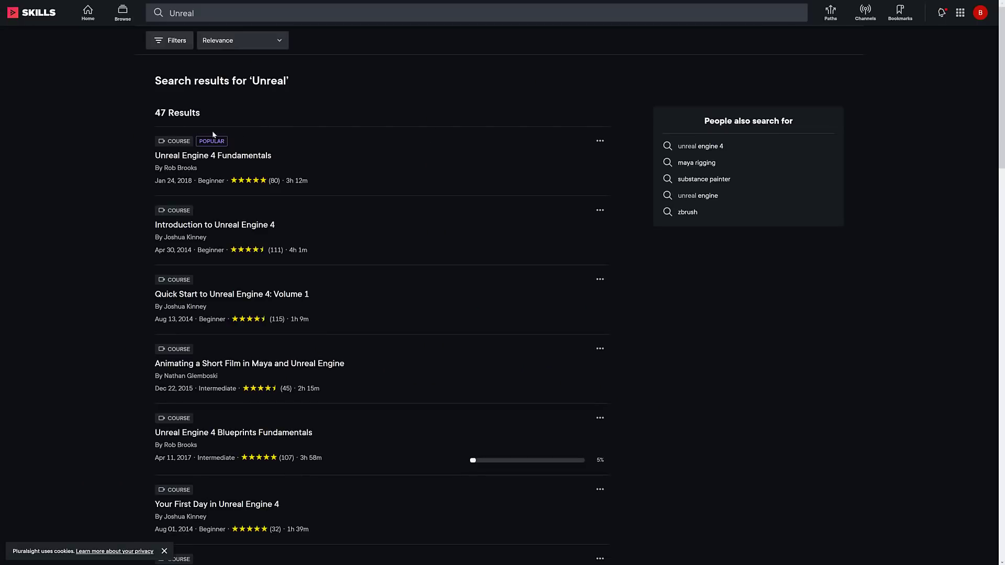
mouse_move(86, 123)
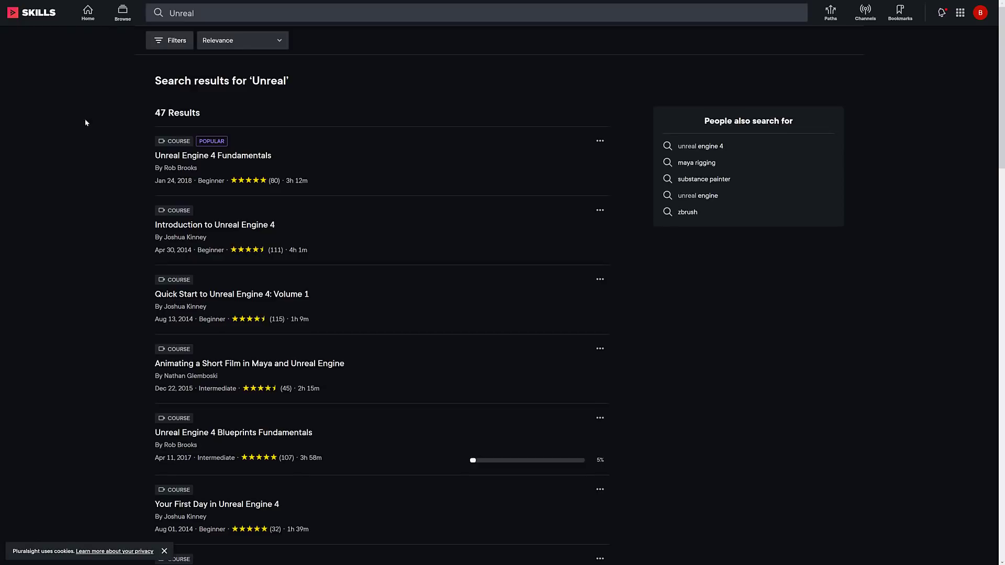
mouse_move(696, 163)
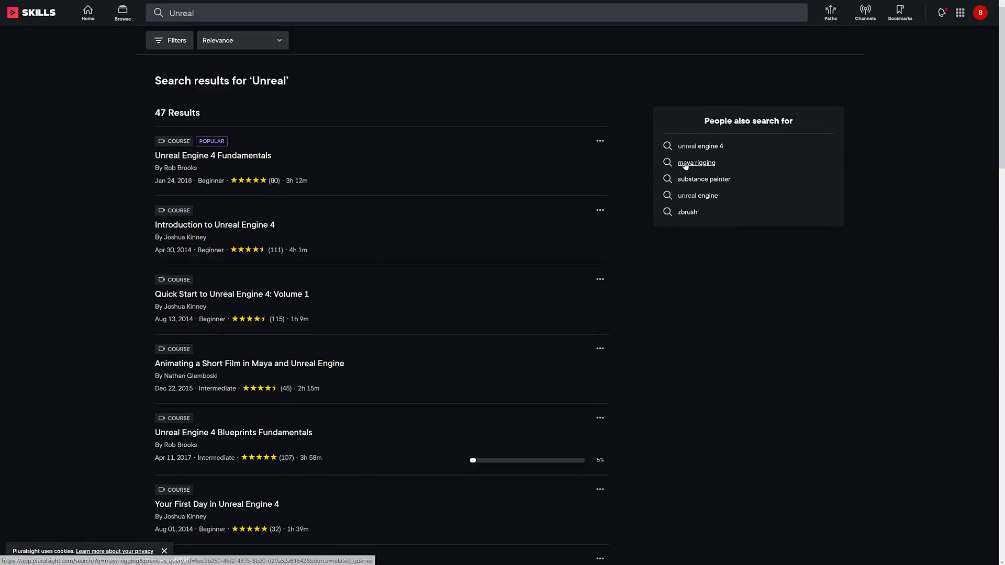
click(697, 162)
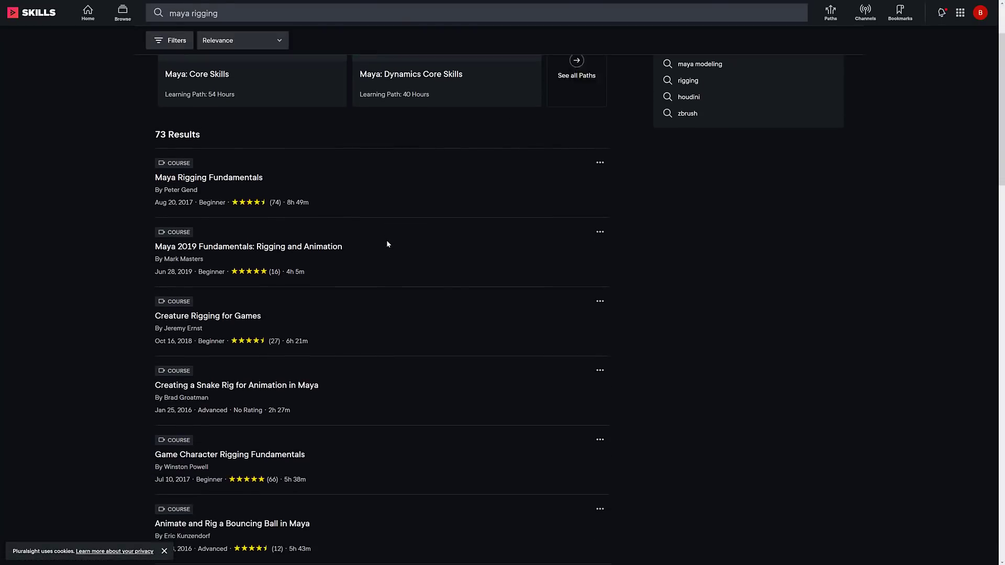
scroll(up, 3)
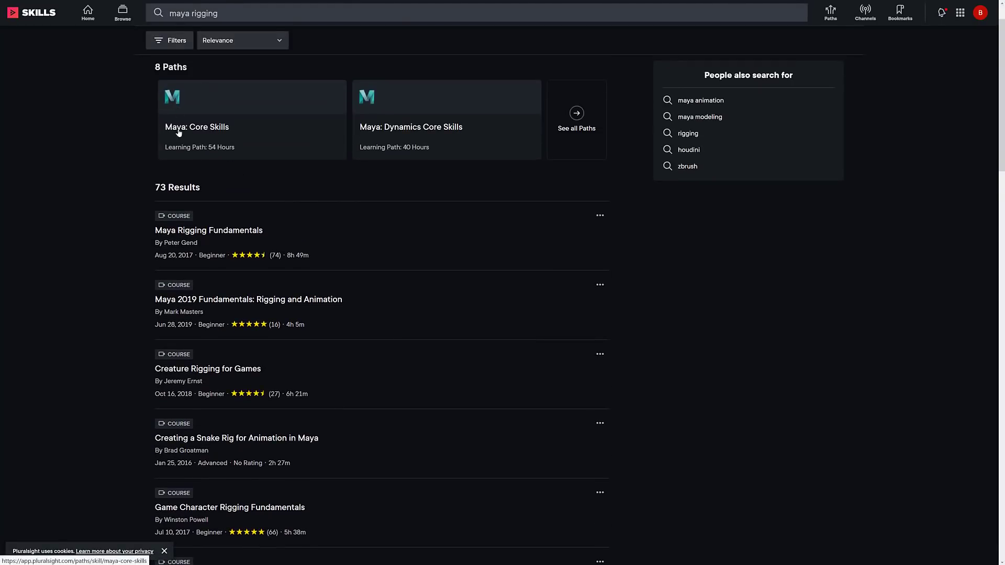
click(197, 127)
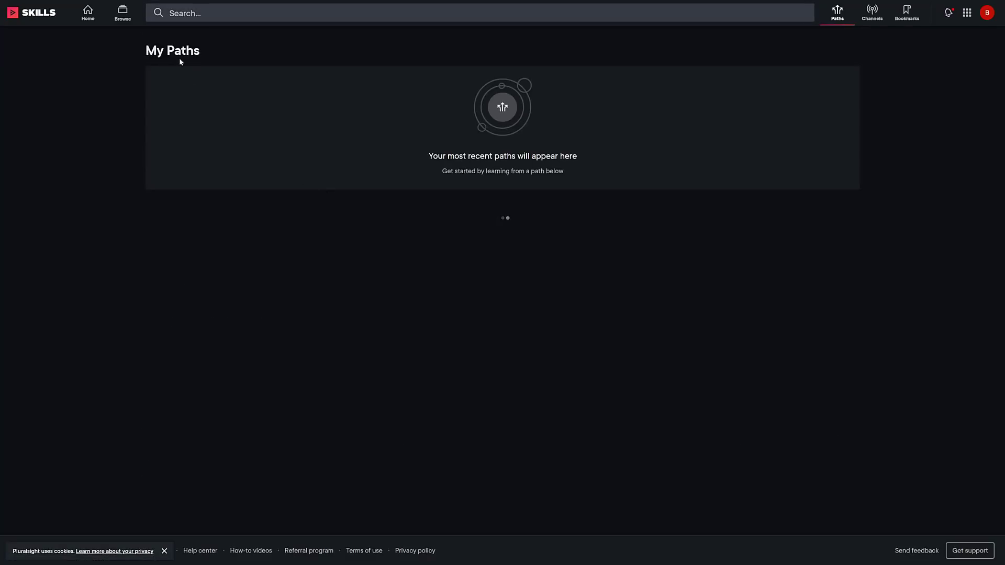
Step: Reopen the Browse catalogue over the Maya: Core Skills path page
click(121, 12)
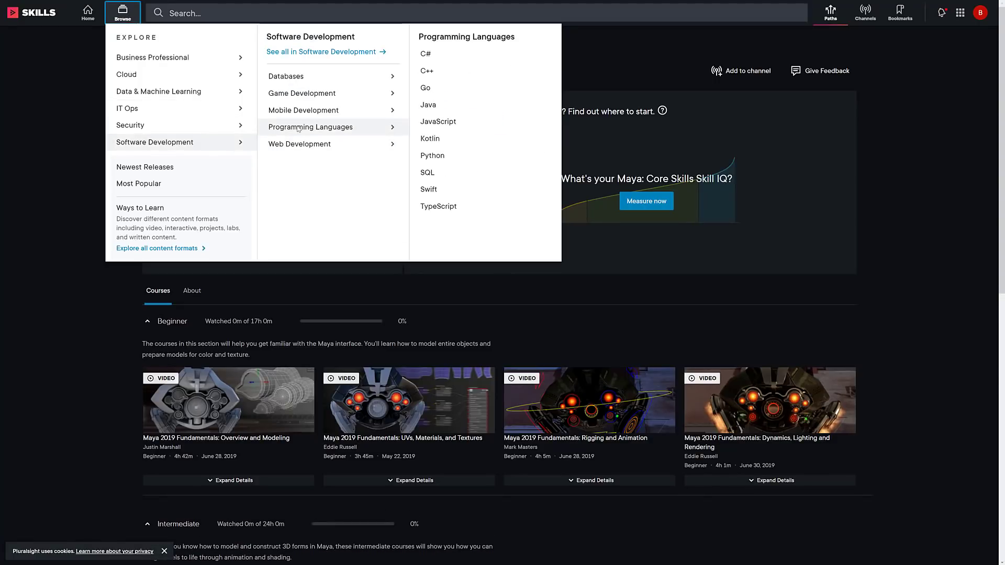
mouse_move(312, 127)
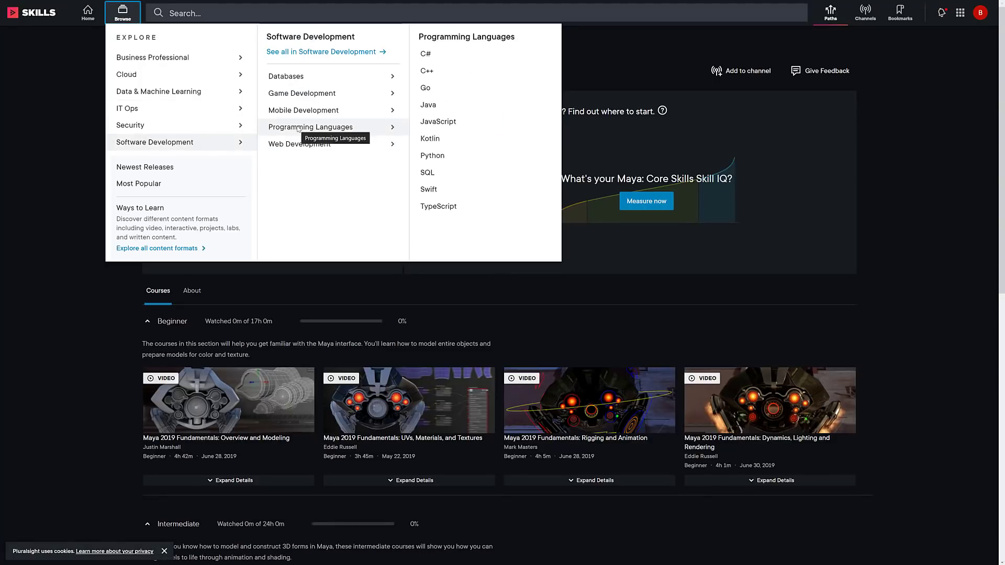
mouse_move(426, 53)
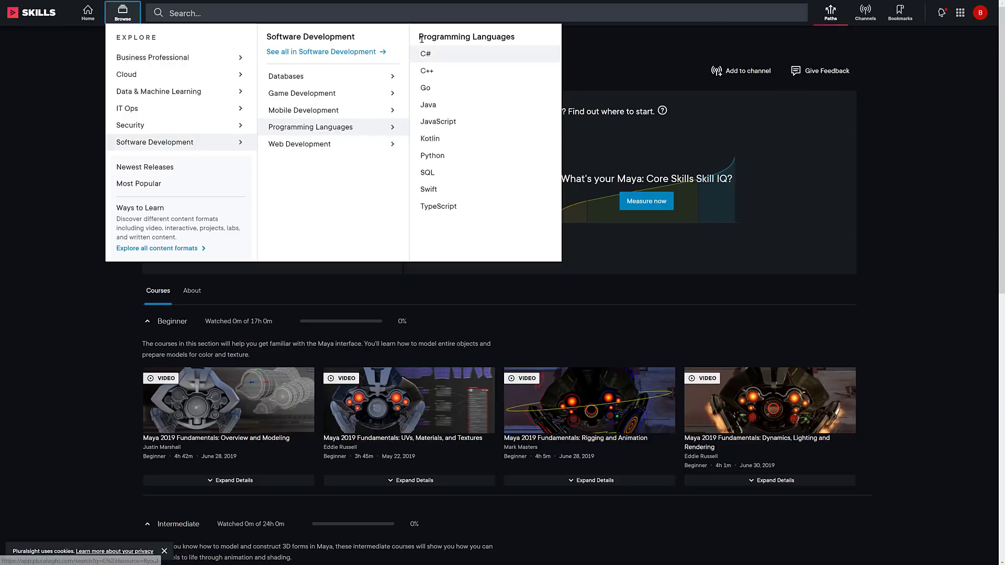
mouse_move(442, 57)
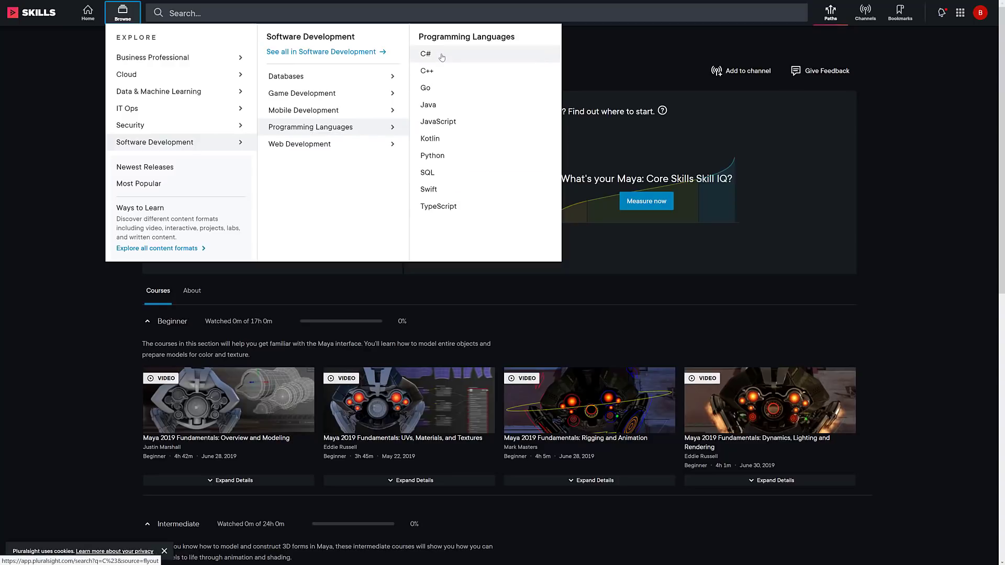
mouse_move(433, 155)
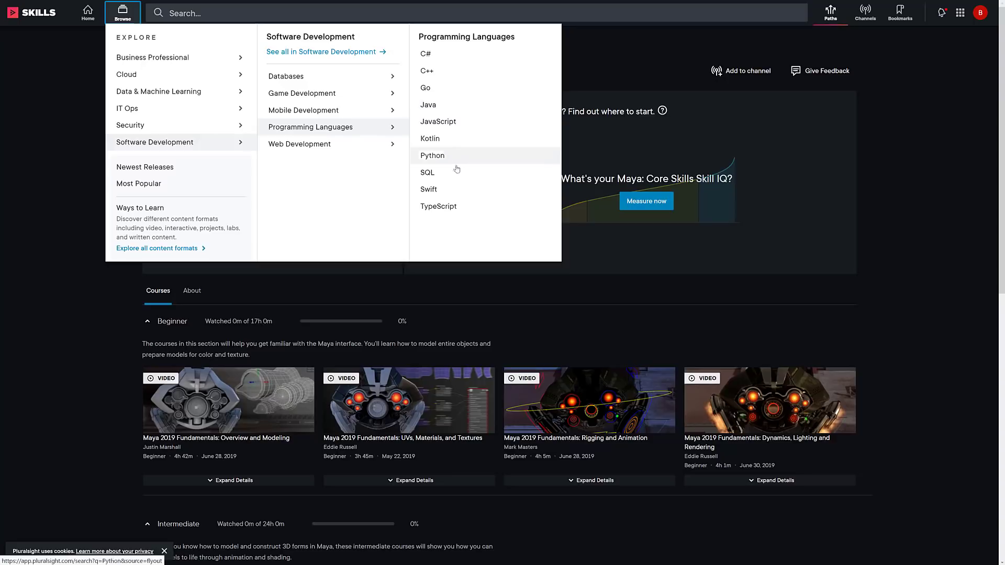
mouse_move(428, 190)
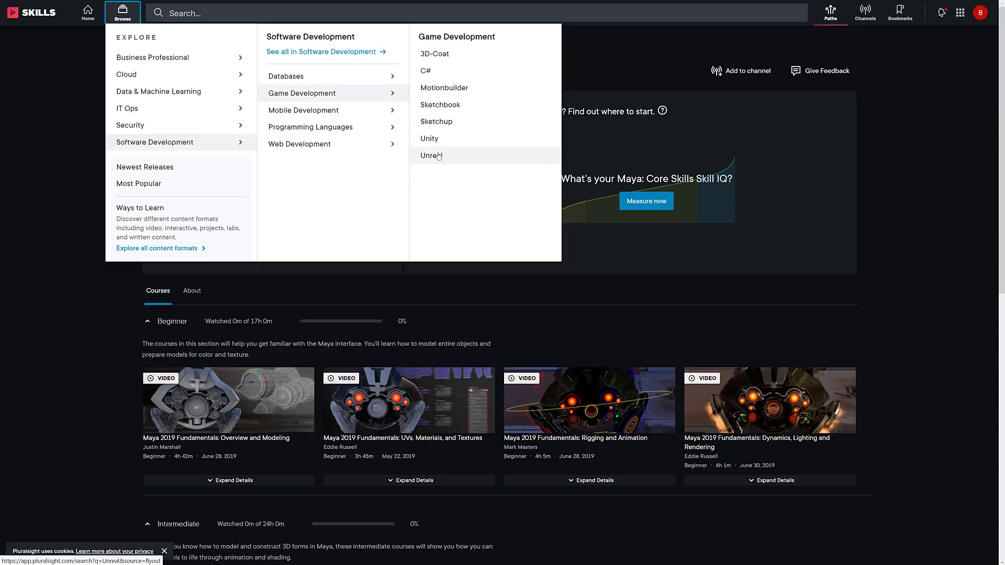
Step: Show the Unreal search results (47 courses) and look further down the list
click(430, 155)
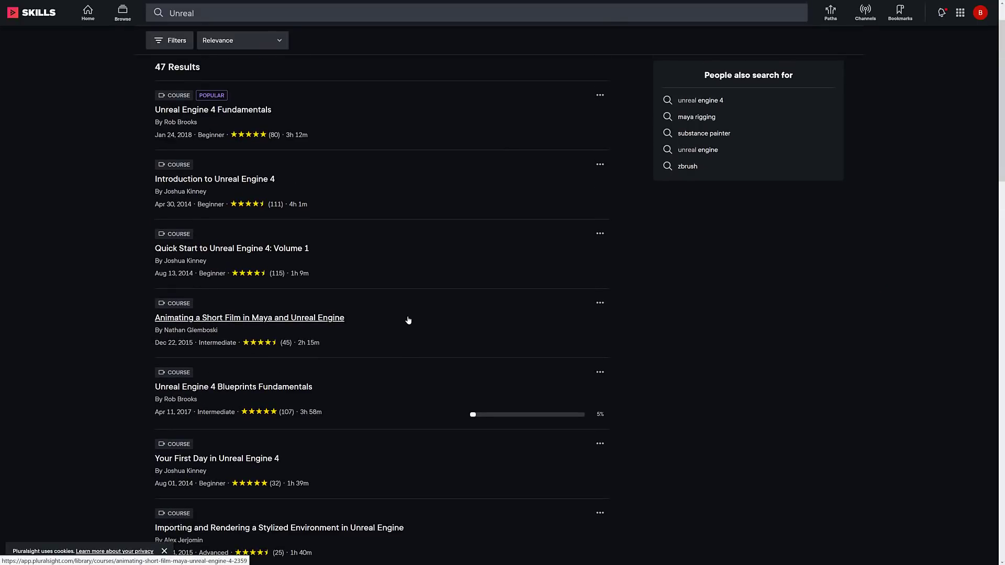
scroll(down, 3)
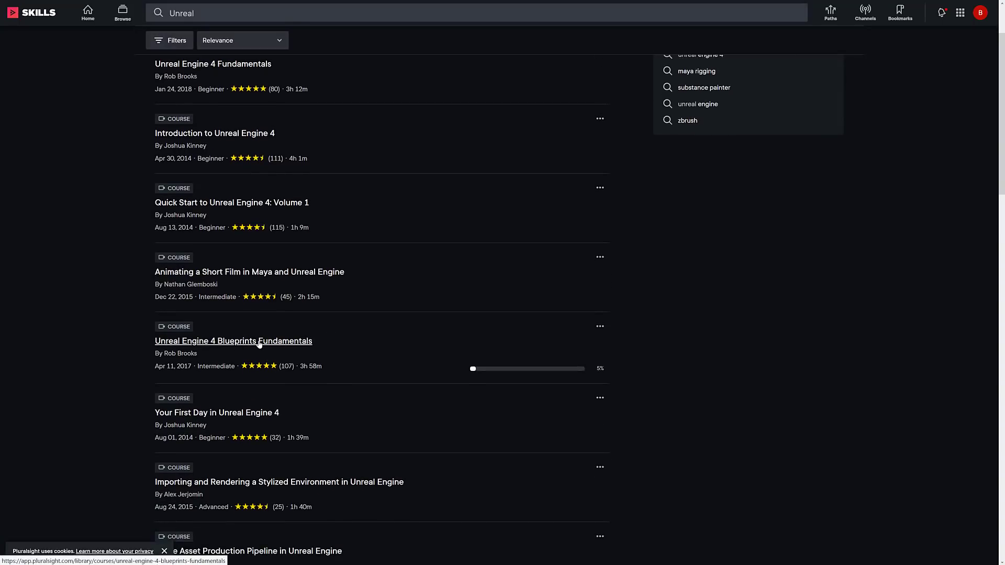
Step: Go to the Unreal Engine 4 Blueprints Fundamentals course and request its offline download
click(232, 341)
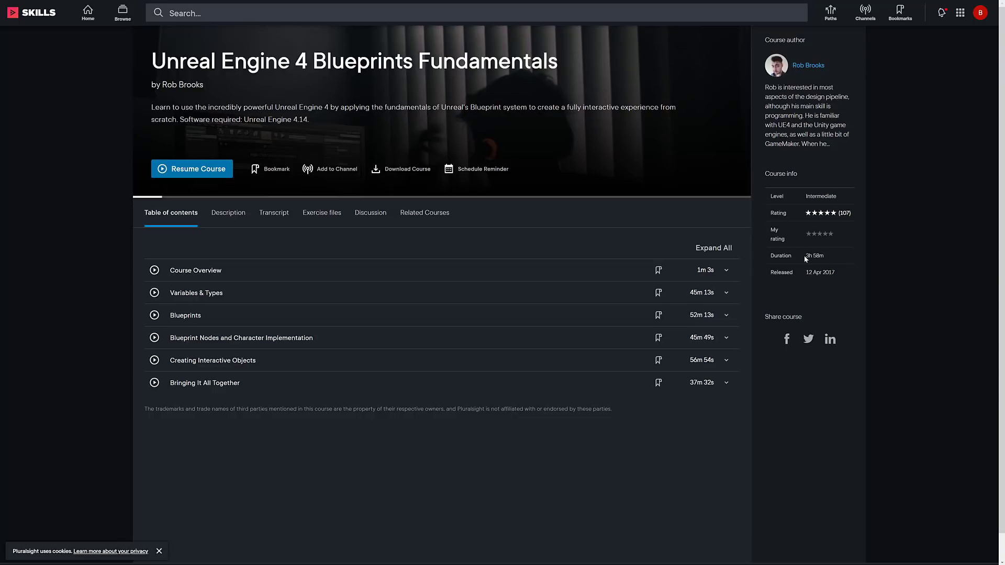
mouse_move(839, 282)
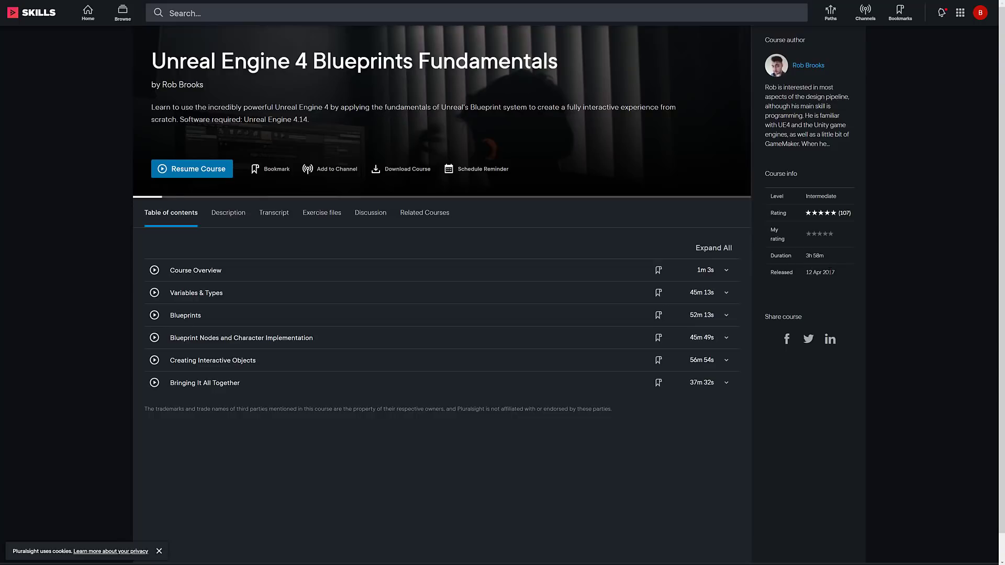
mouse_move(425, 212)
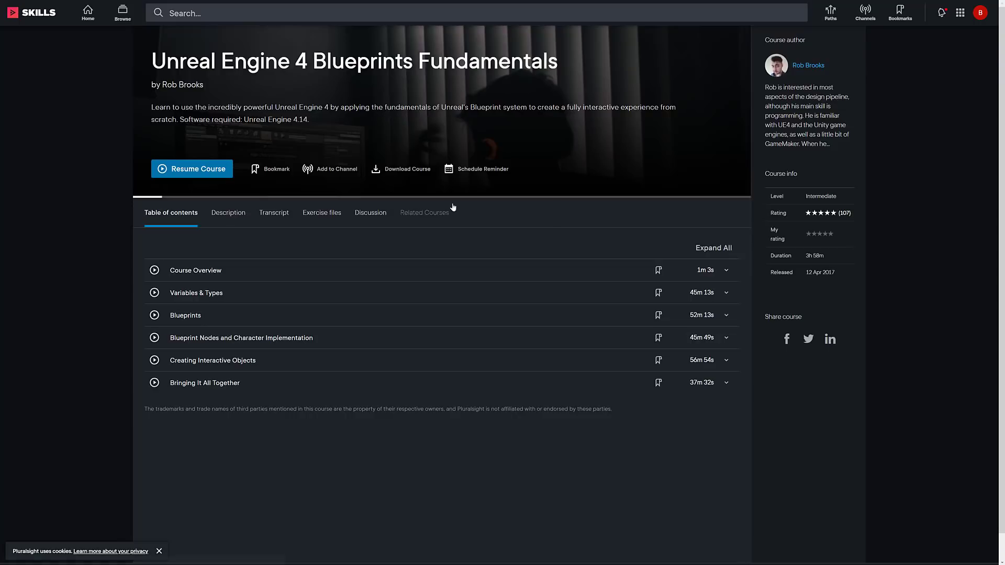
click(406, 168)
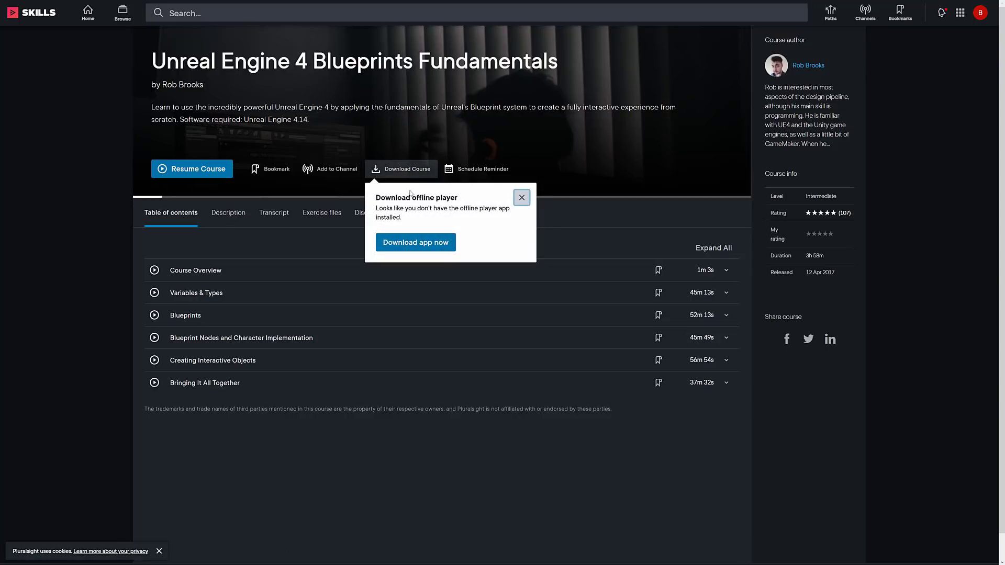
mouse_move(451, 214)
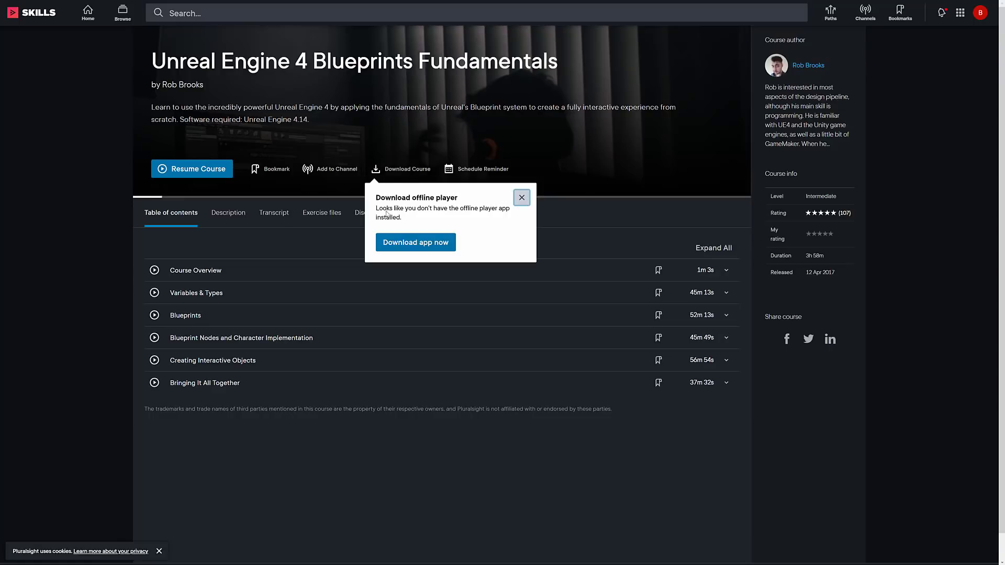
mouse_move(613, 210)
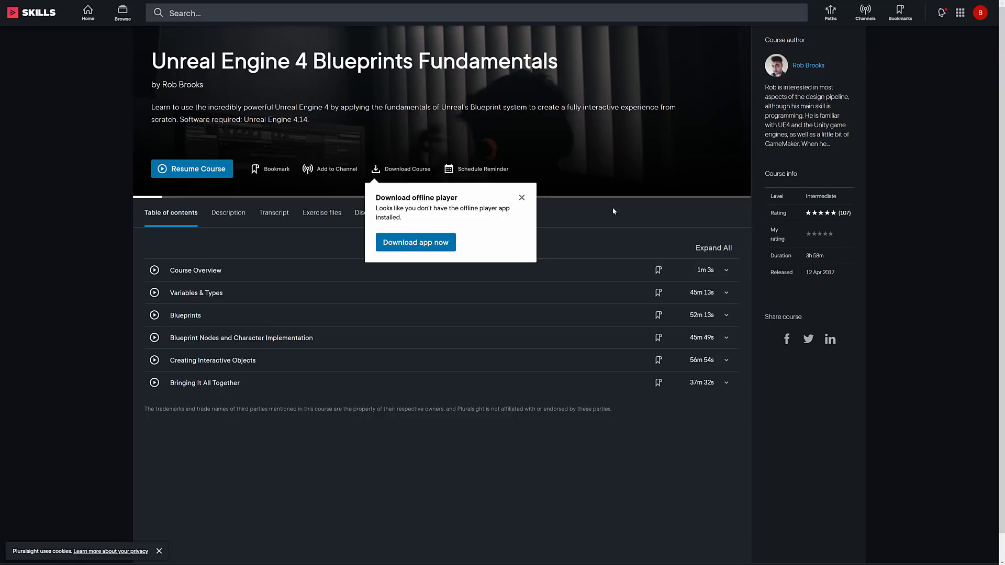
mouse_move(650, 229)
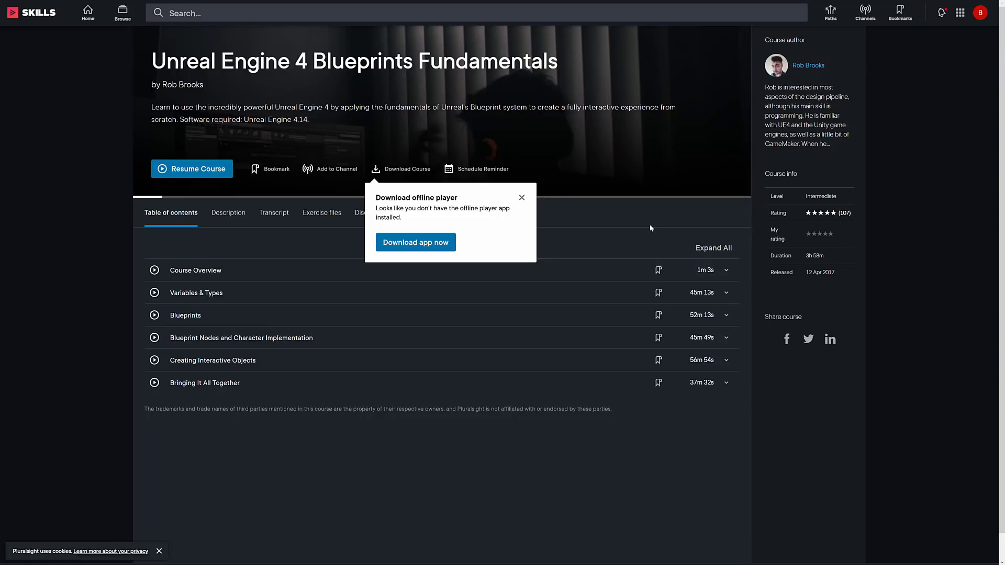
mouse_move(223, 347)
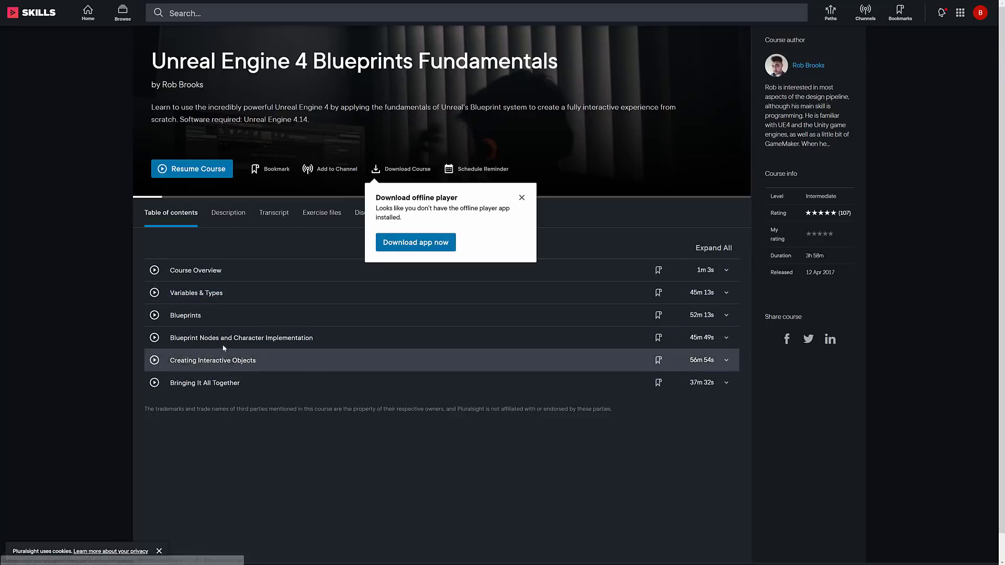
mouse_move(185, 315)
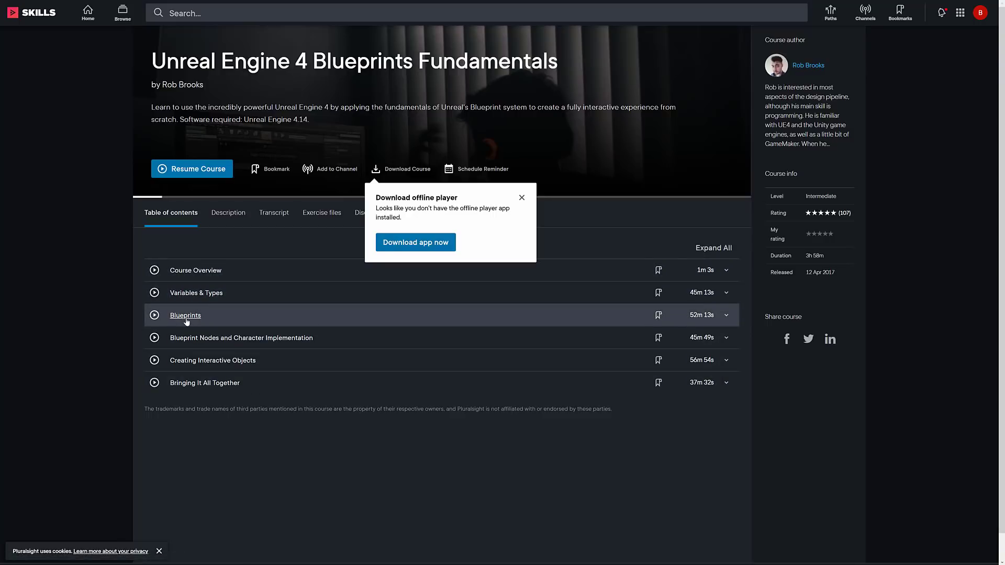
Step: Start the Blueprints module's Actors clip in the player, then pause it
click(184, 315)
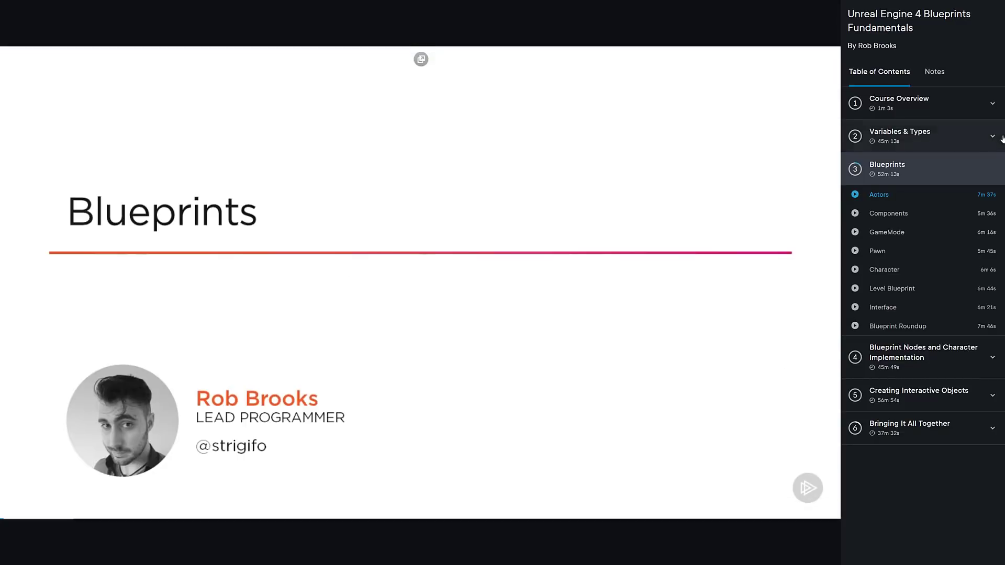
mouse_move(988, 196)
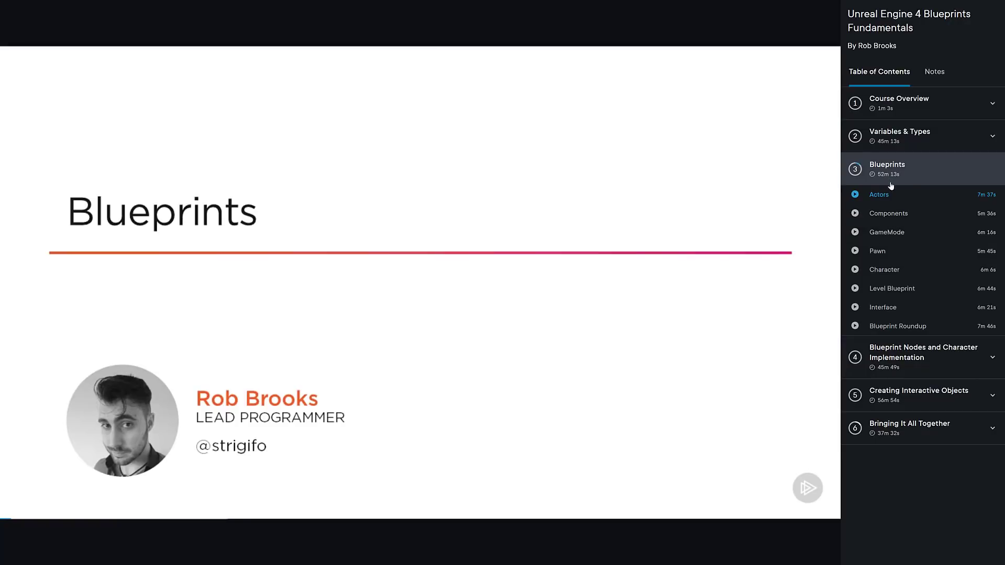
mouse_move(962, 230)
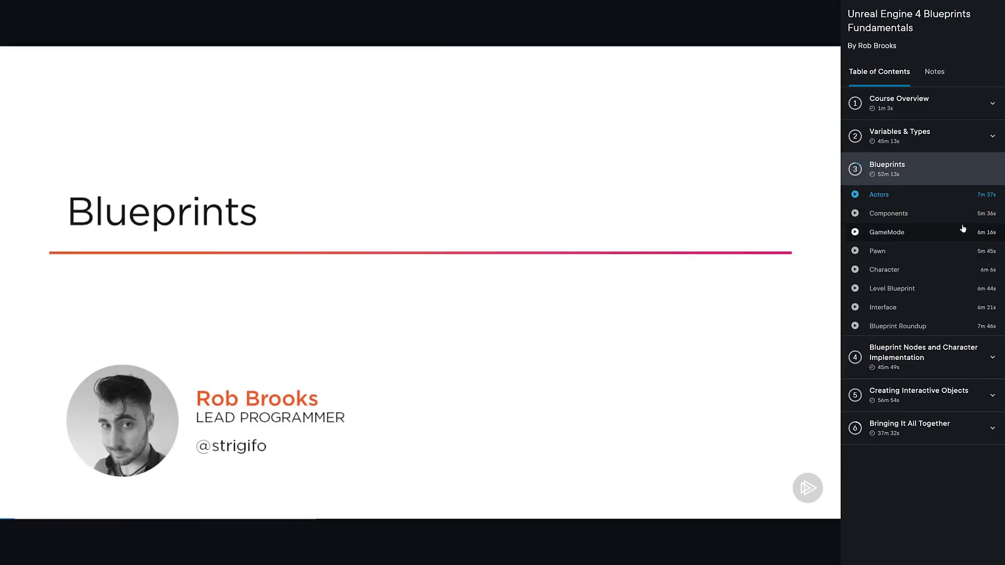
click(808, 488)
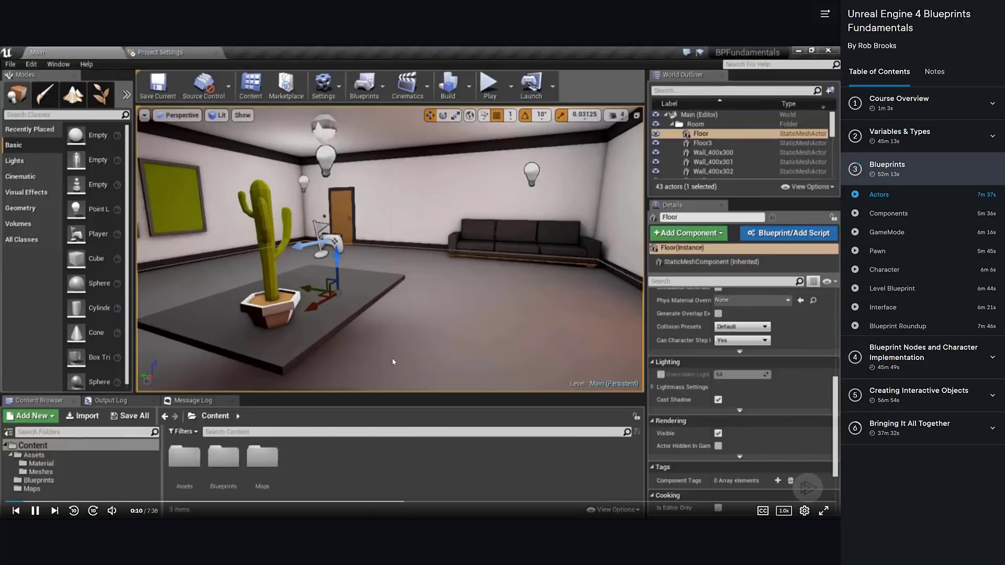
click(35, 511)
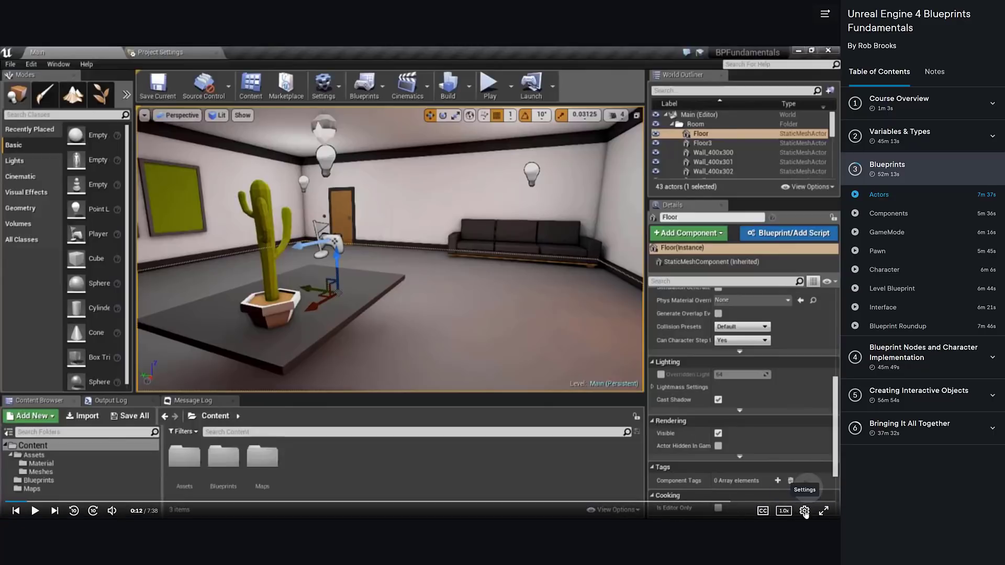
Step: Show the player's video quality choices for the paused Actors lesson, currently 720p
click(804, 511)
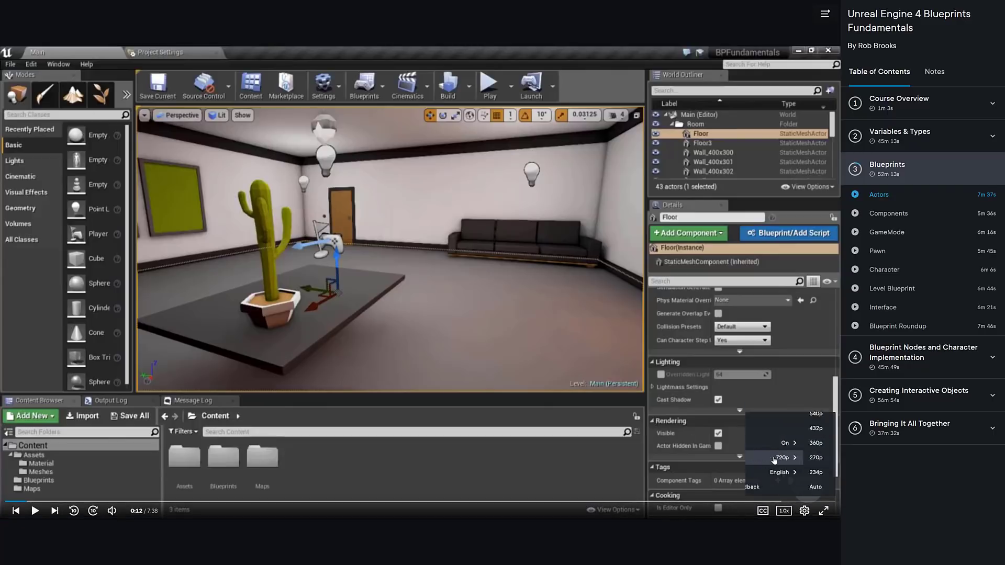
click(784, 458)
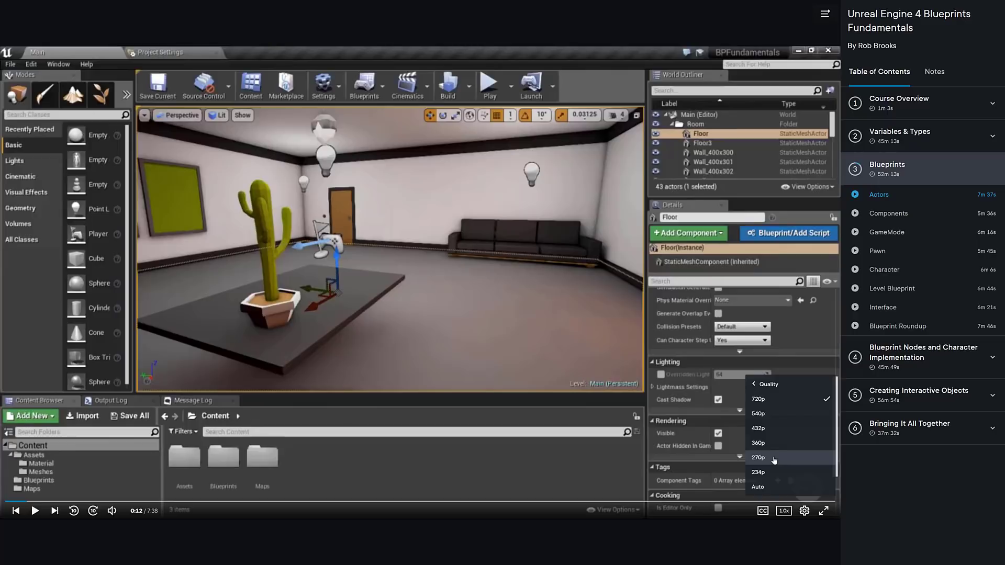
mouse_move(767, 442)
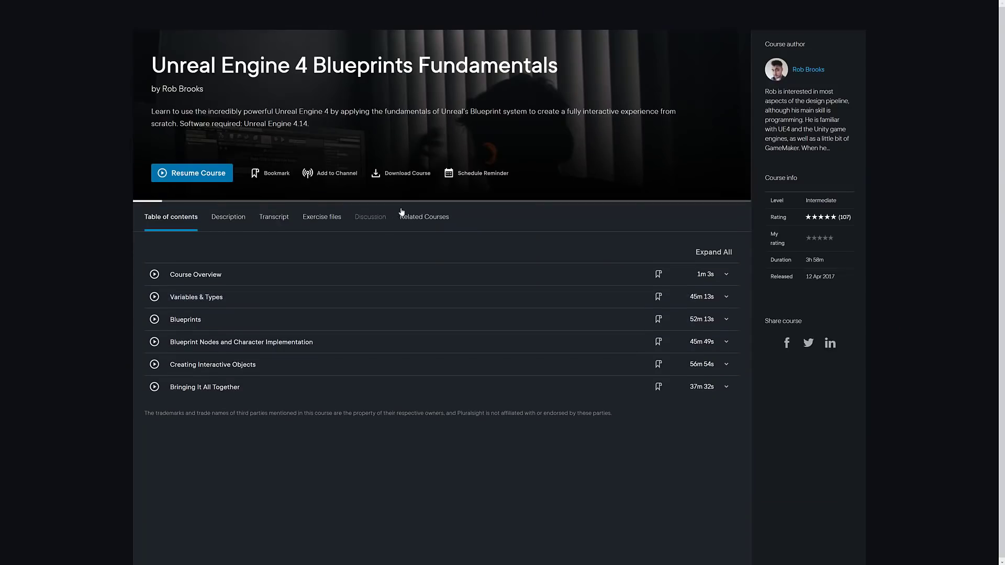
Step: Bring up the Browse catalogue of topic categories over the course page
click(123, 13)
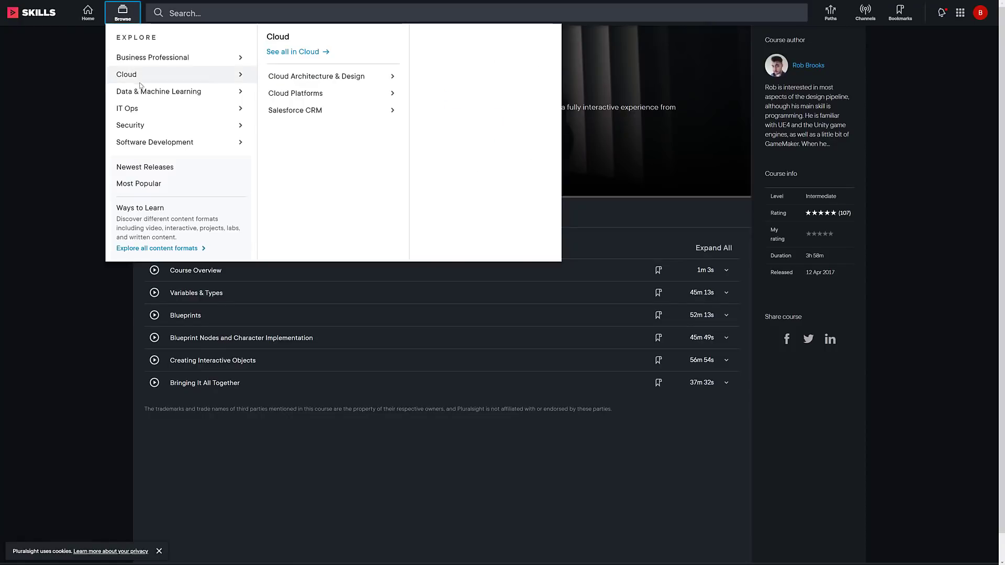
mouse_move(159, 73)
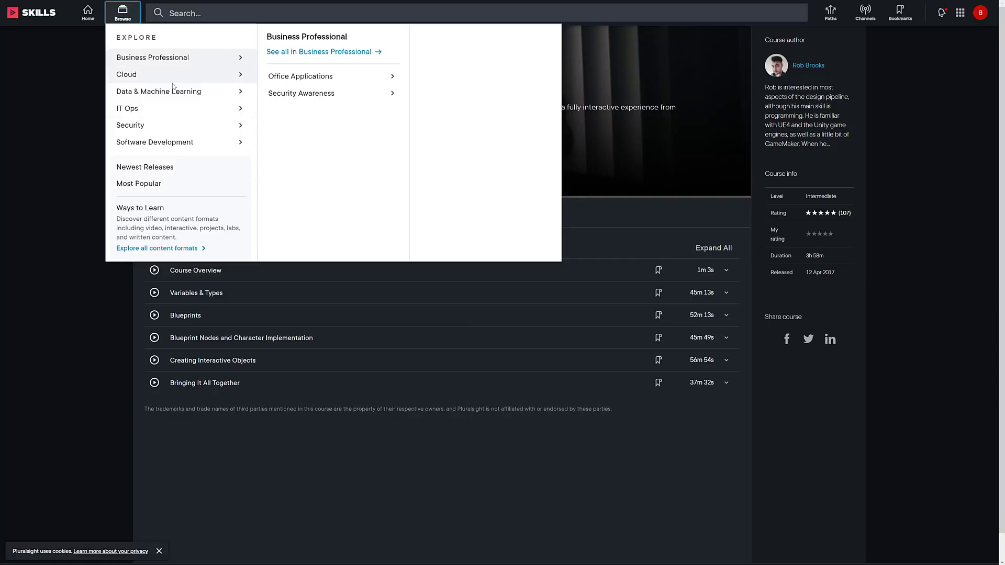
mouse_move(143, 69)
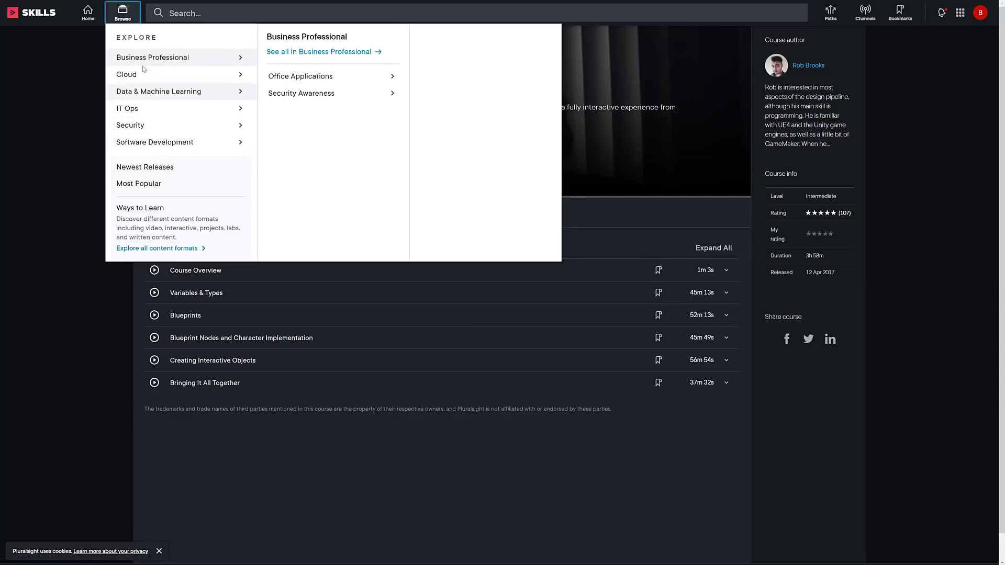
mouse_move(127, 108)
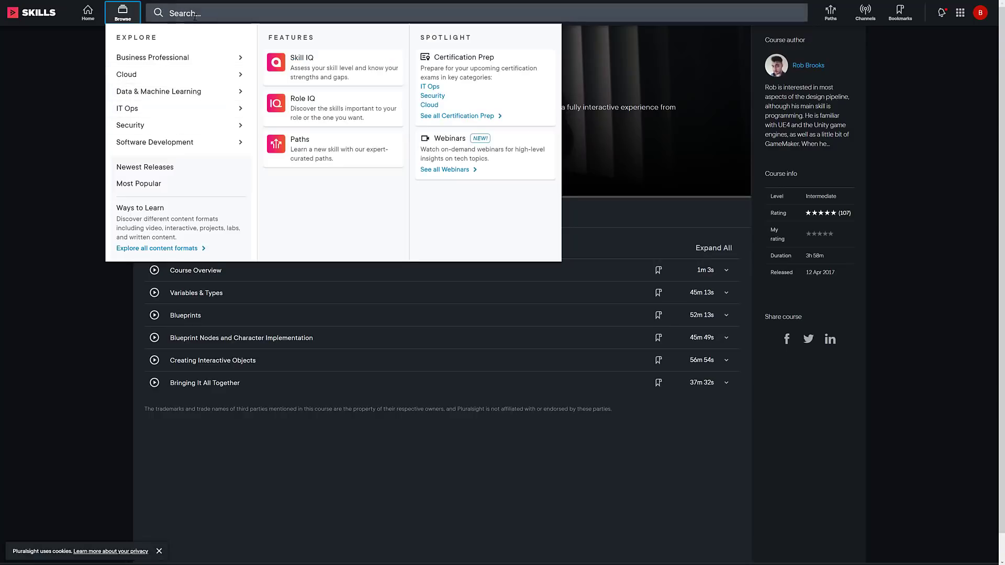
Step: Search for 'maya' and browse the 367 results, including Maya 2019 Fundamentals
text(maya)
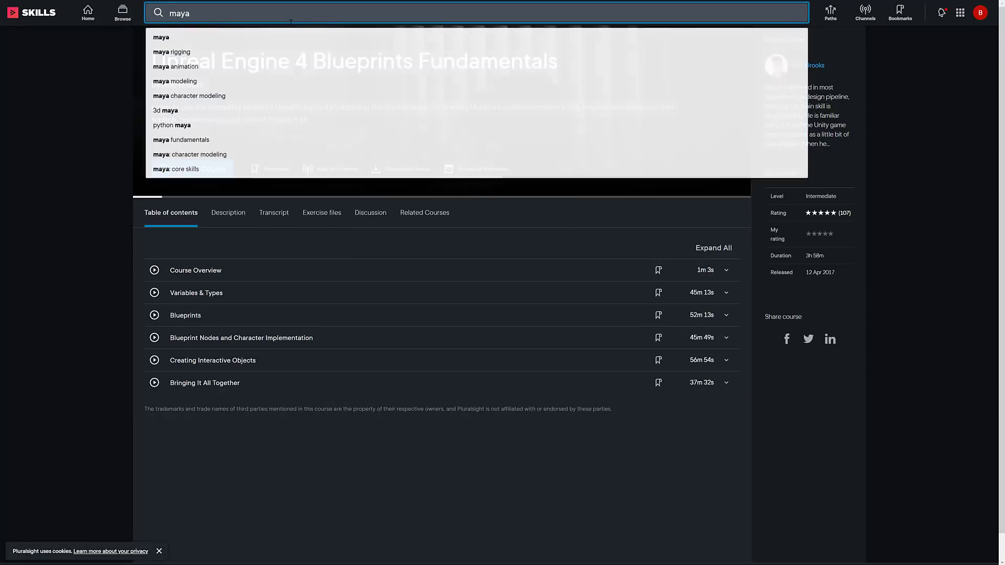
key(Return)
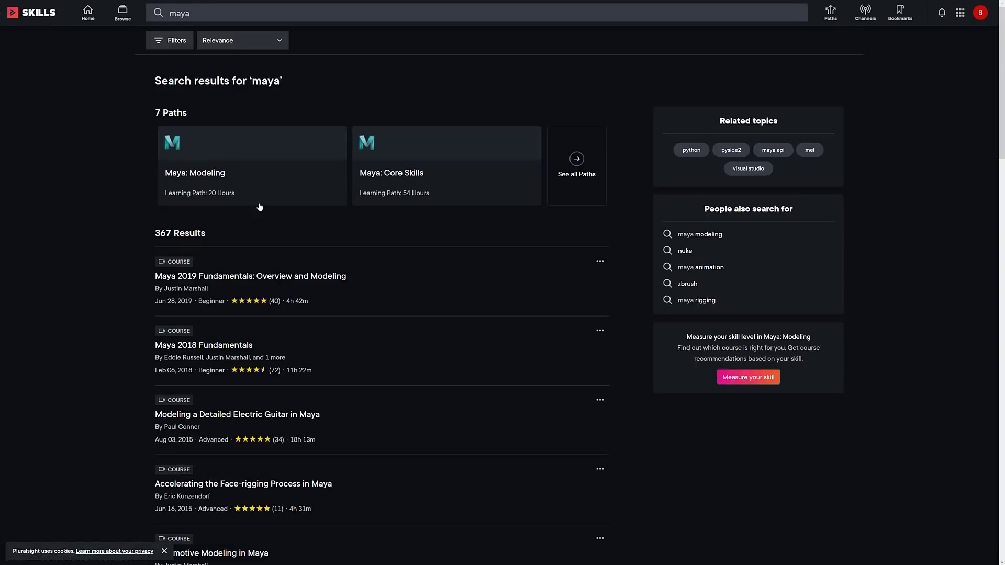
scroll(down, 3)
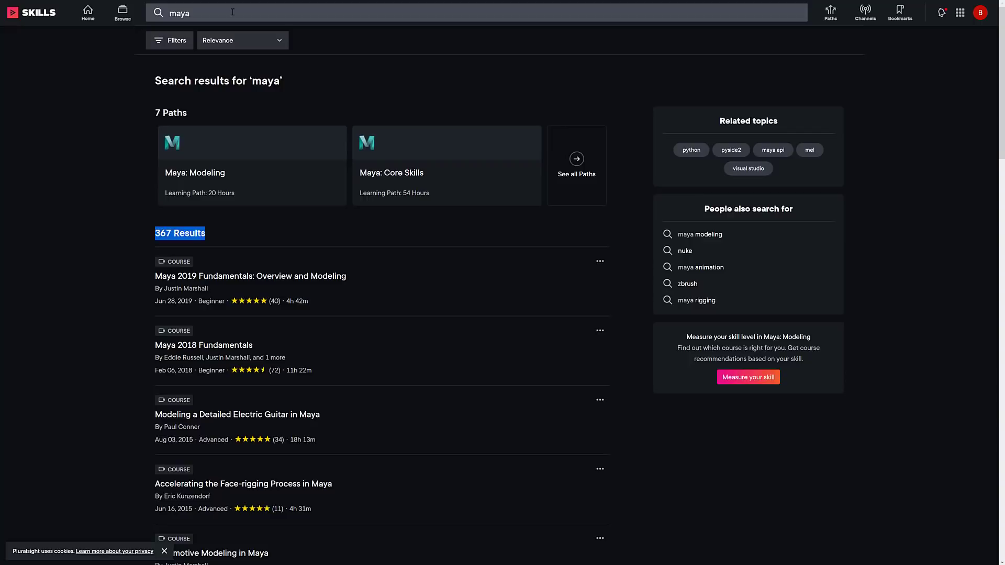
Step: Search for 'blender' and browse the 30 course results to the end of page one and back
text(blender)
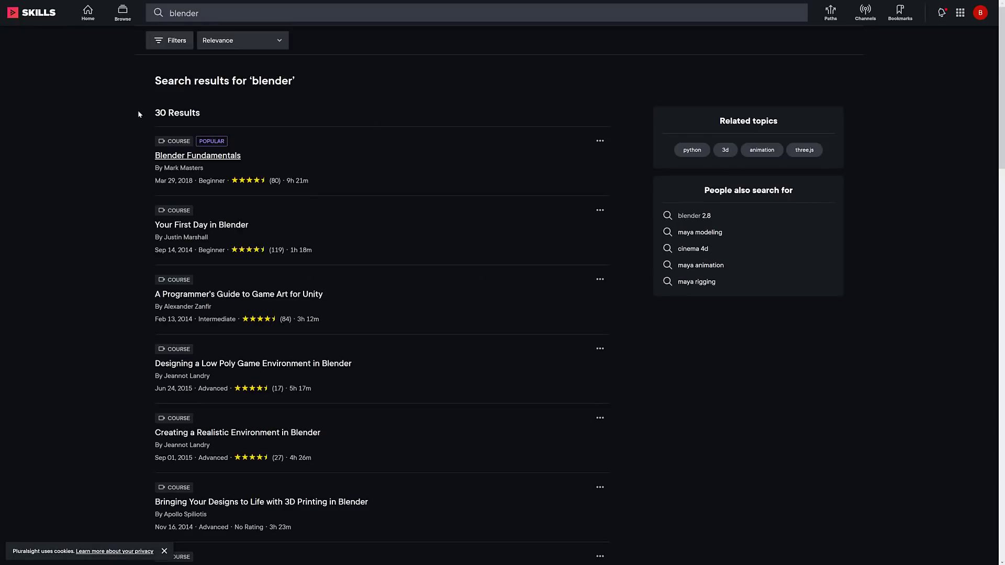
mouse_move(176, 121)
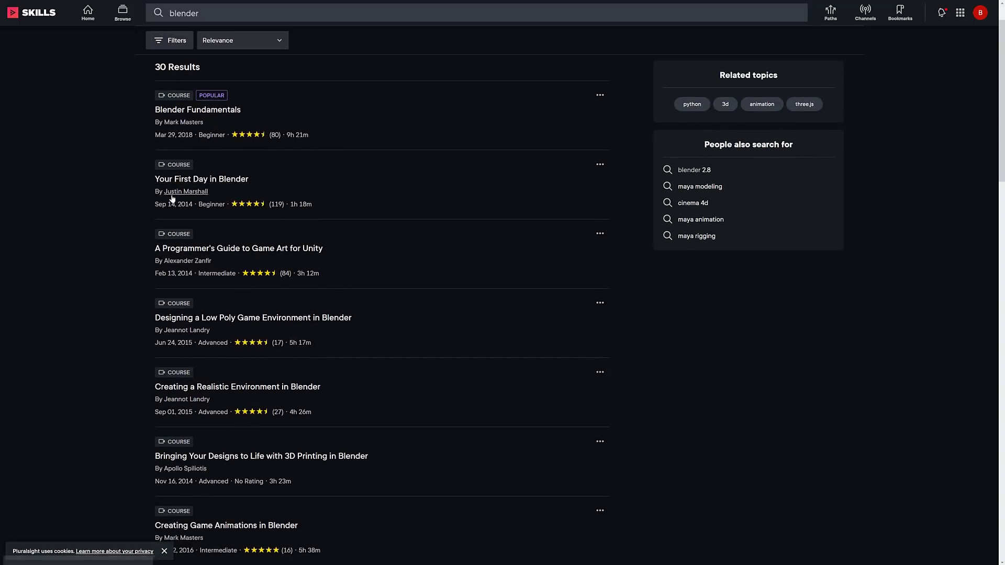
mouse_move(186, 190)
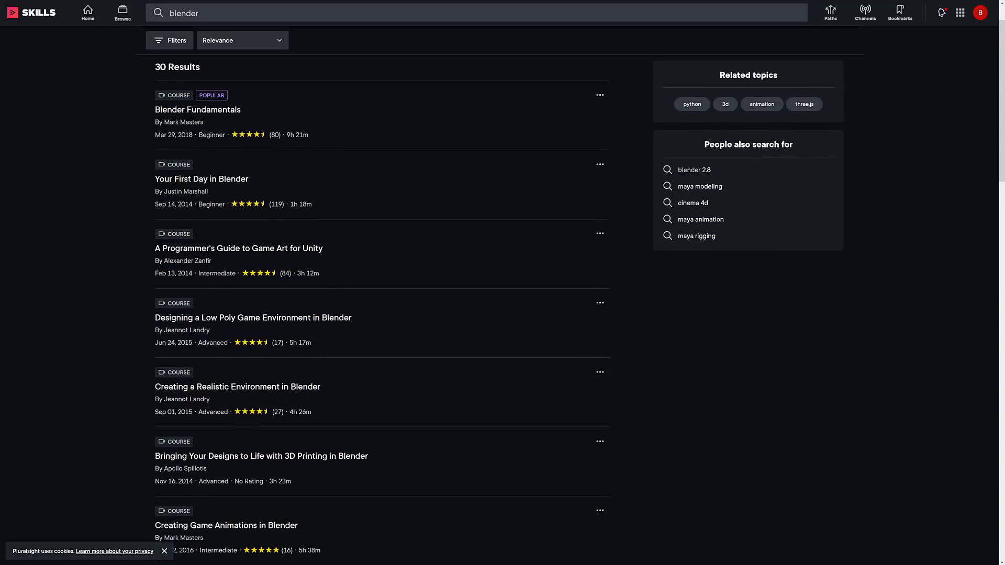
mouse_move(230, 231)
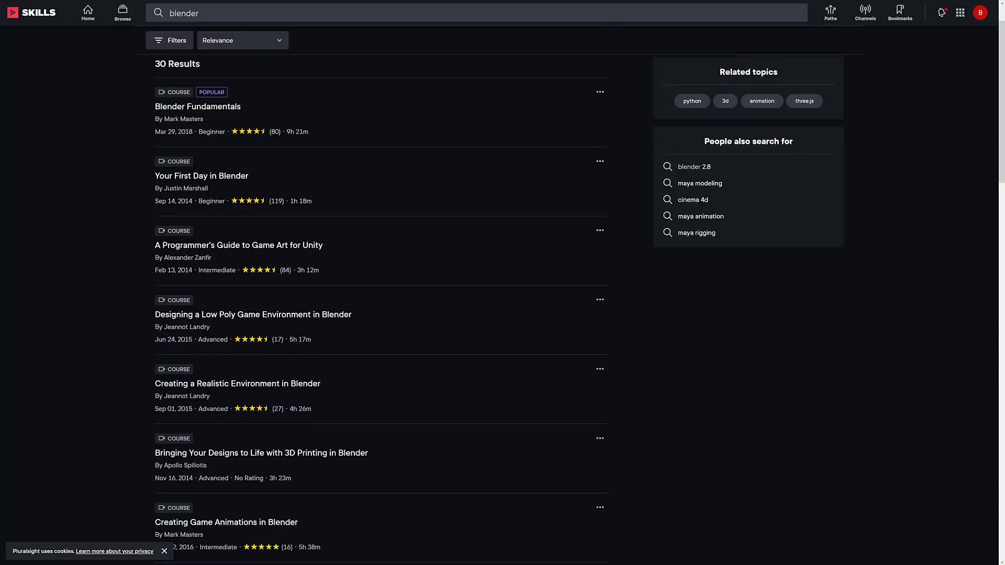
scroll(down, 3)
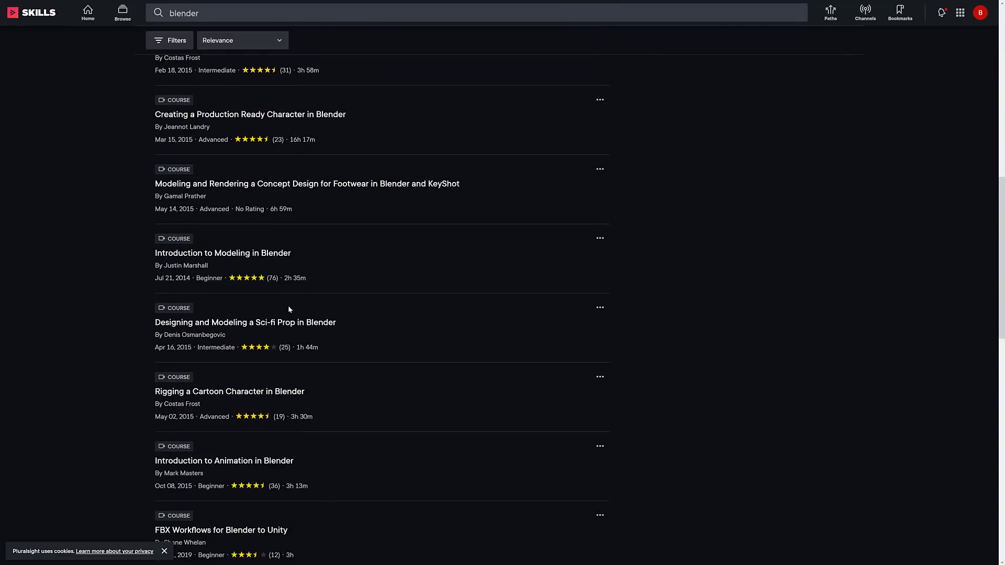
scroll(down, 3)
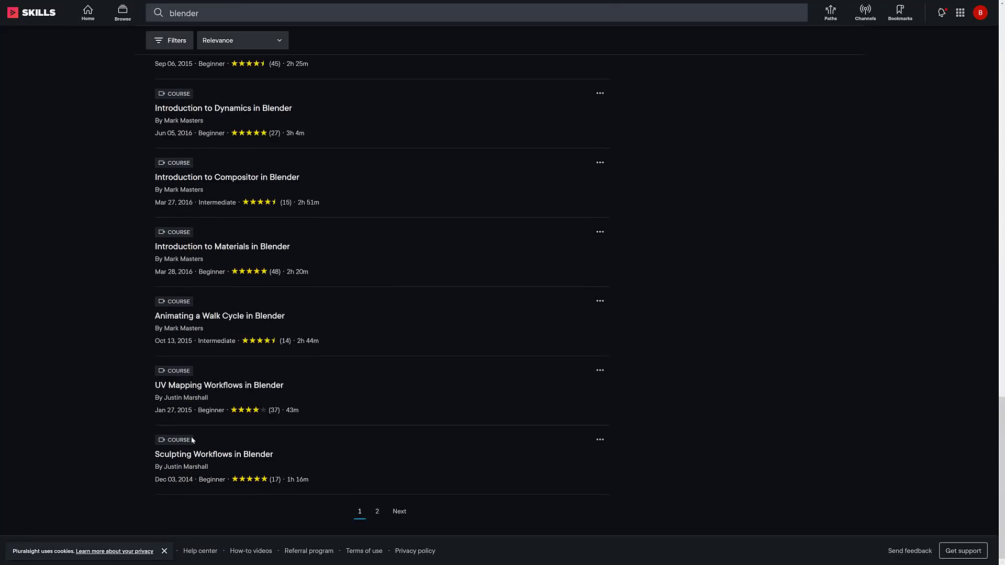
scroll(up, 3)
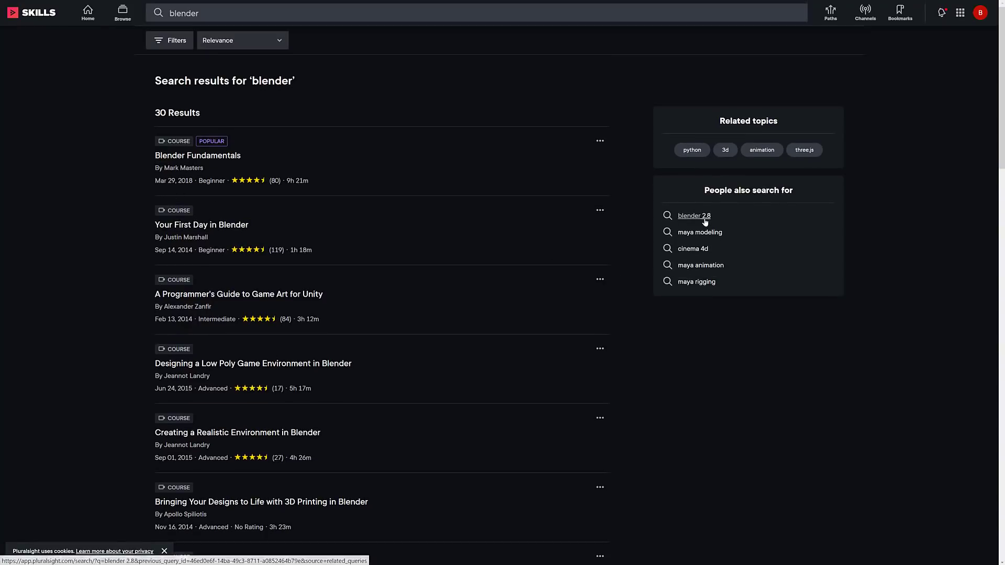
click(695, 216)
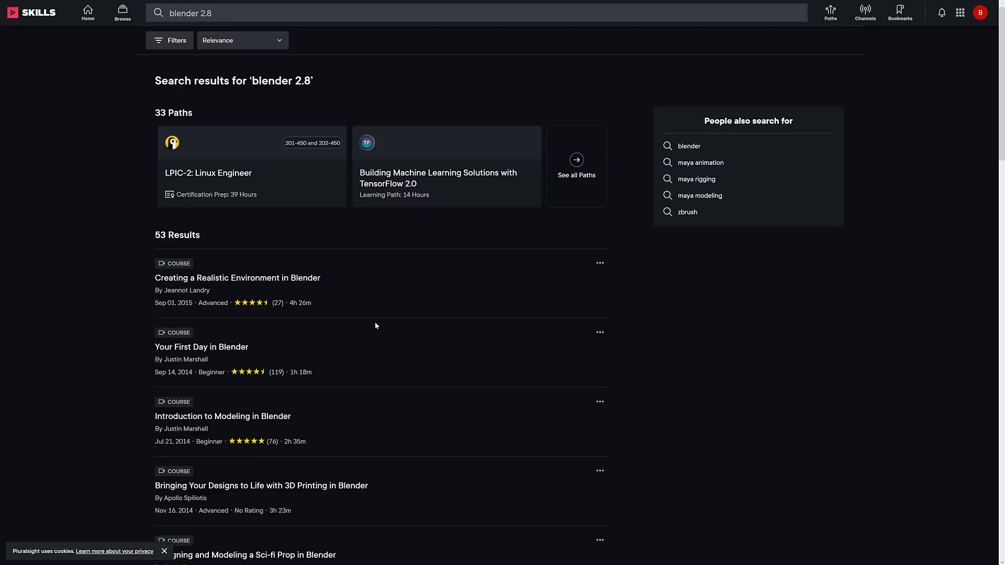
mouse_move(287, 246)
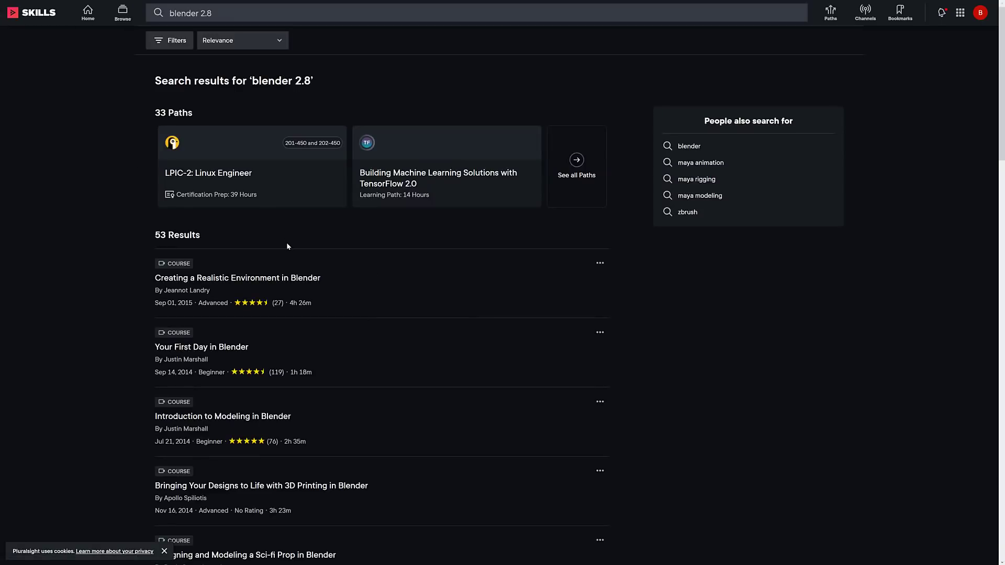
scroll(down, 3)
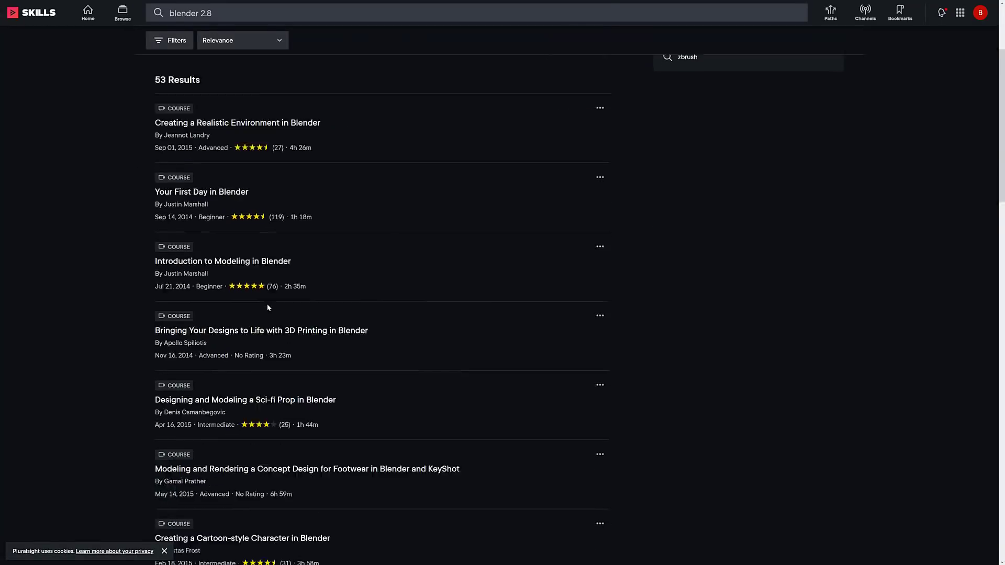
scroll(down, 3)
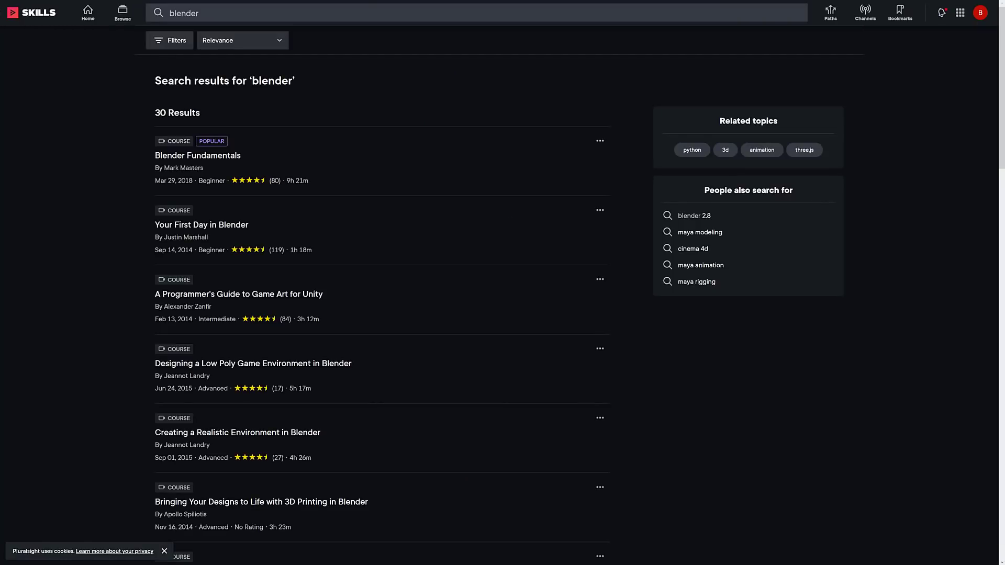
mouse_move(320, 369)
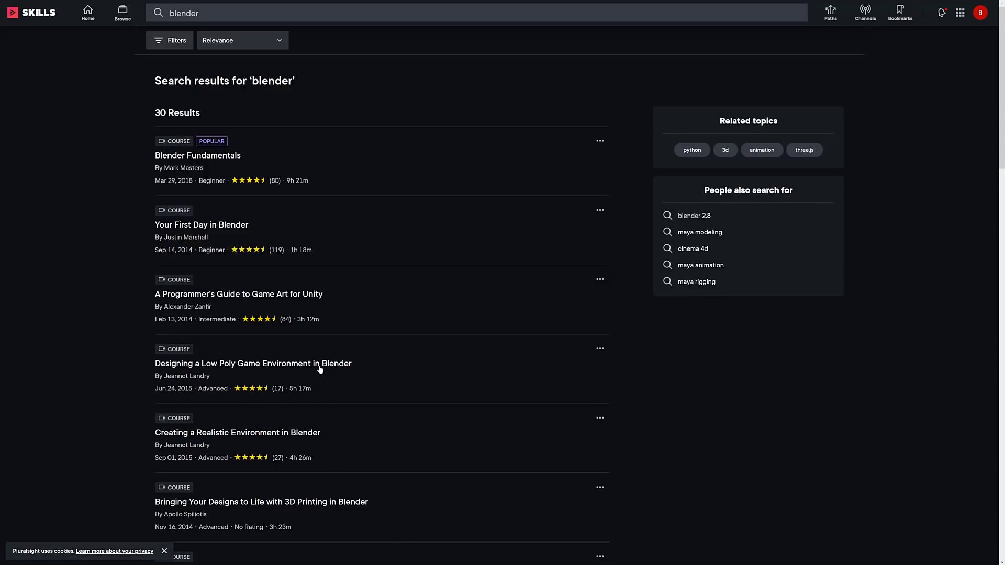
Step: Open the Designing a Low Poly Game Environment in Blender course and pause the Creating a Seamless Sand Texture clip
click(252, 363)
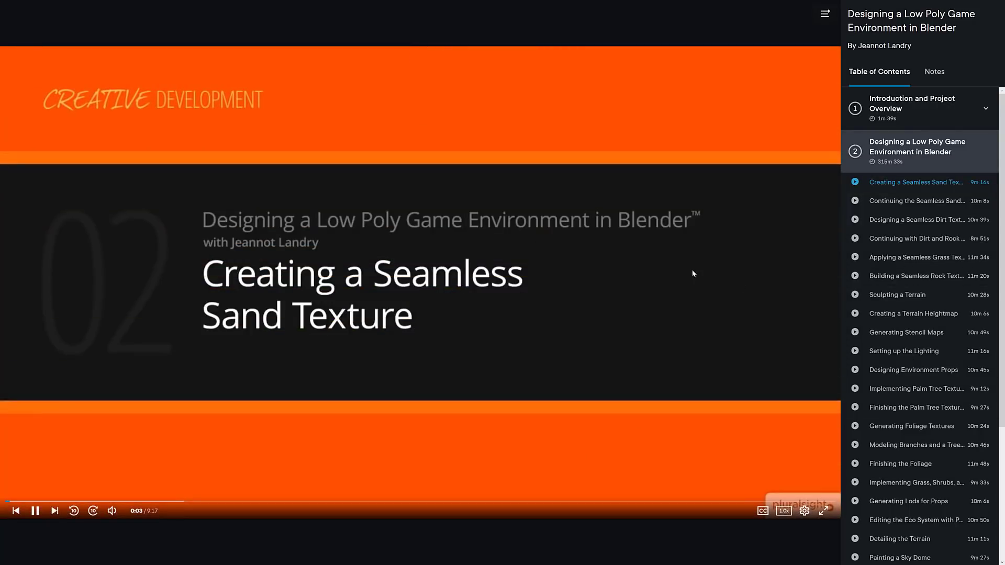
scroll(down, 3)
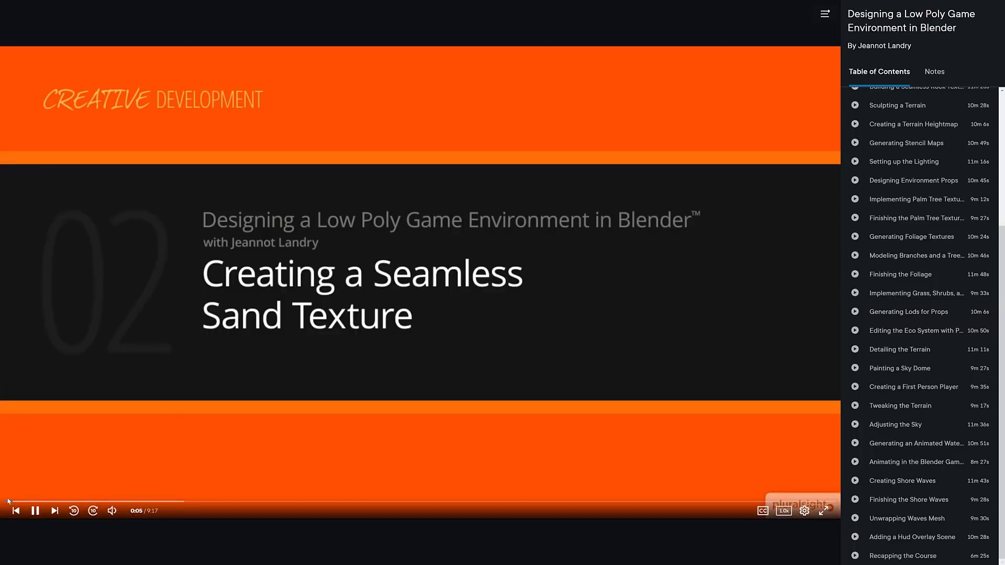
click(35, 510)
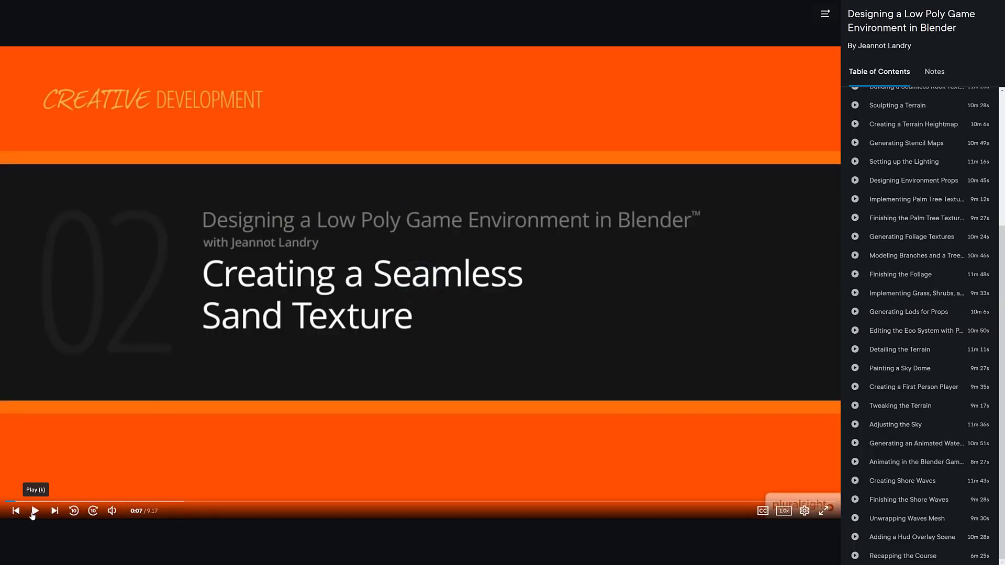